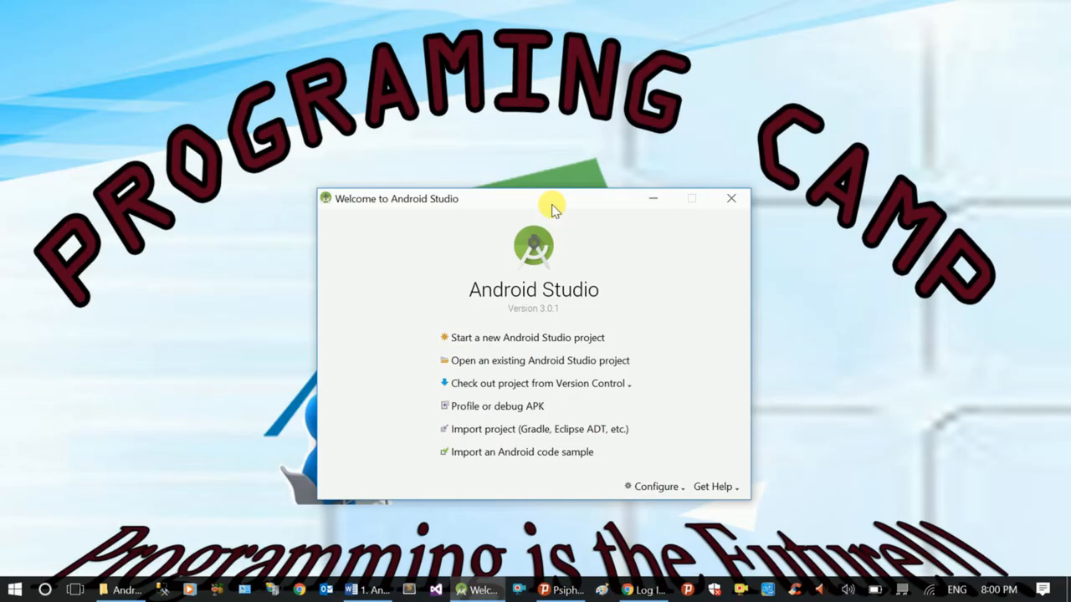
mouse_move(534, 314)
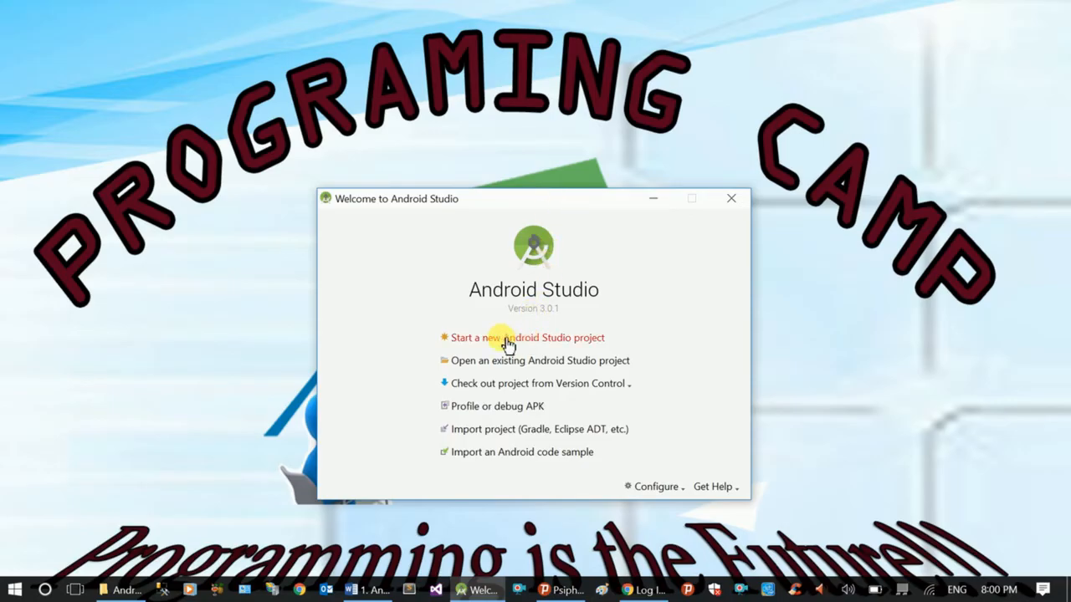
Start a new project named HelloWorld with company domain programmingcamp.com and browse for its location.
left_click(523, 337)
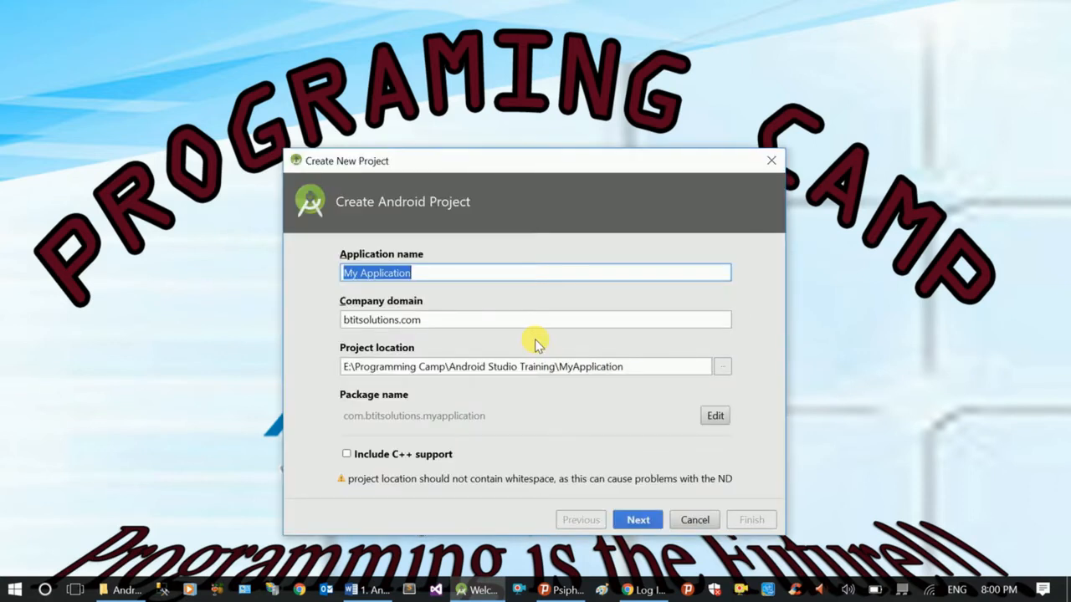
type("Hellowpr")
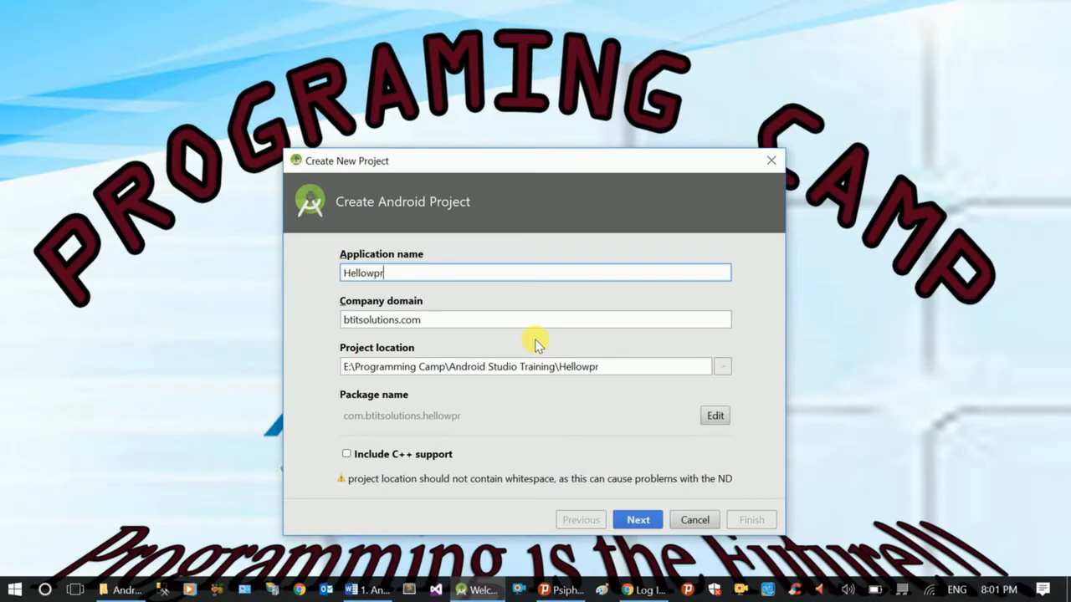
key("BackSpace")
type("World")
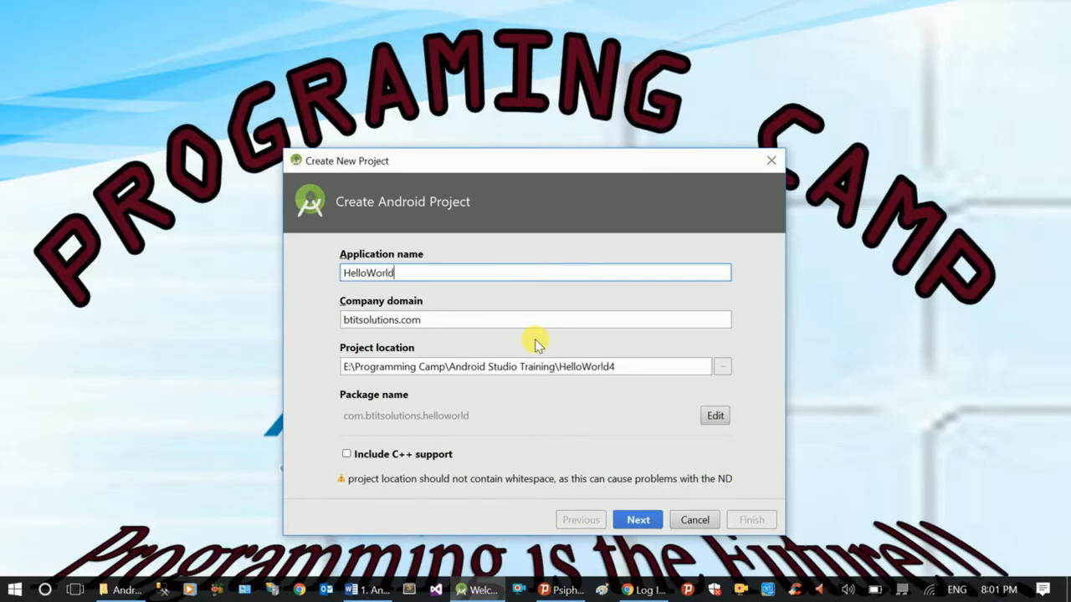
double_click(376, 320)
type("programmingcamp")
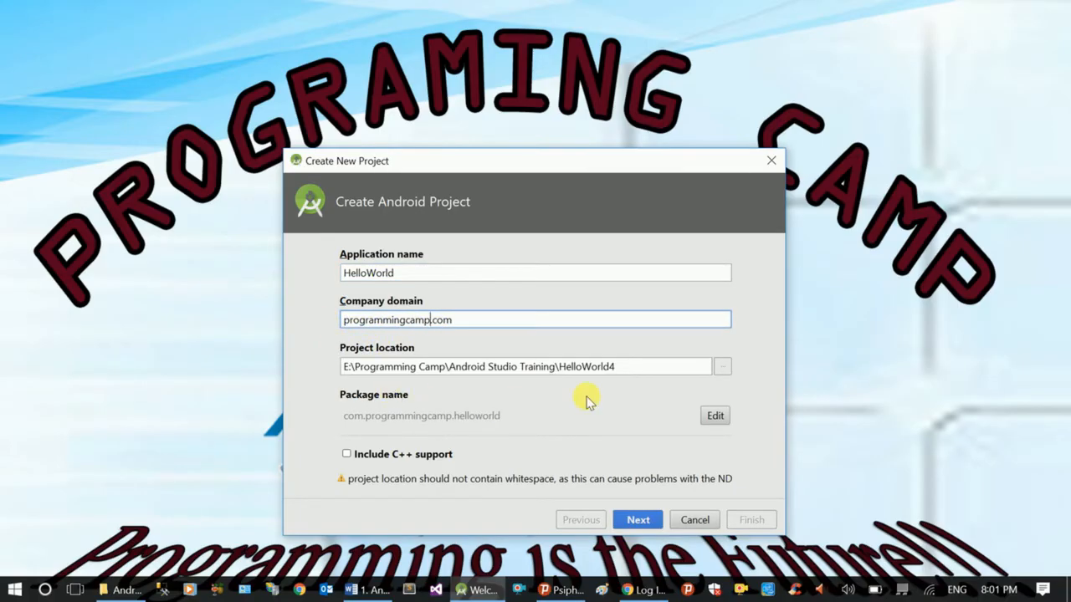
left_click(722, 365)
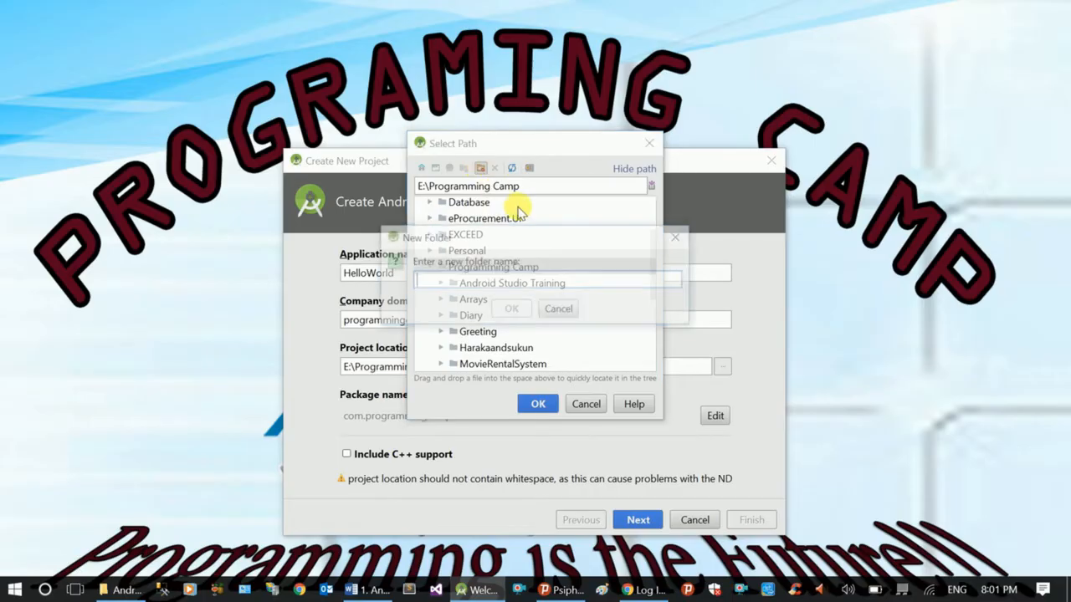
Create a Free Courses folder under Programming Camp and accept it as the project location.
type("Free Courses")
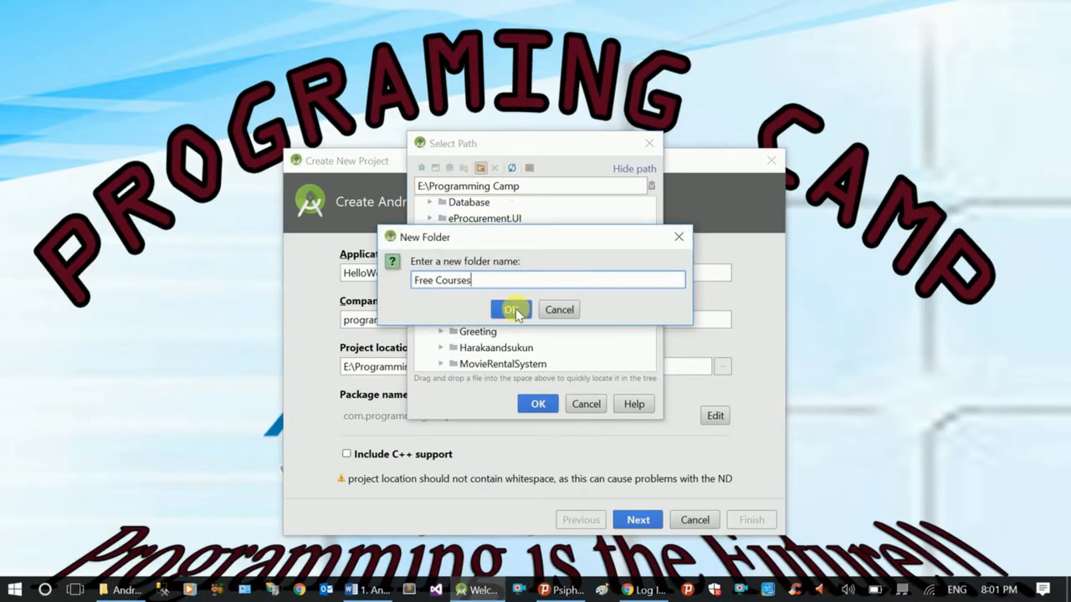
left_click(509, 310)
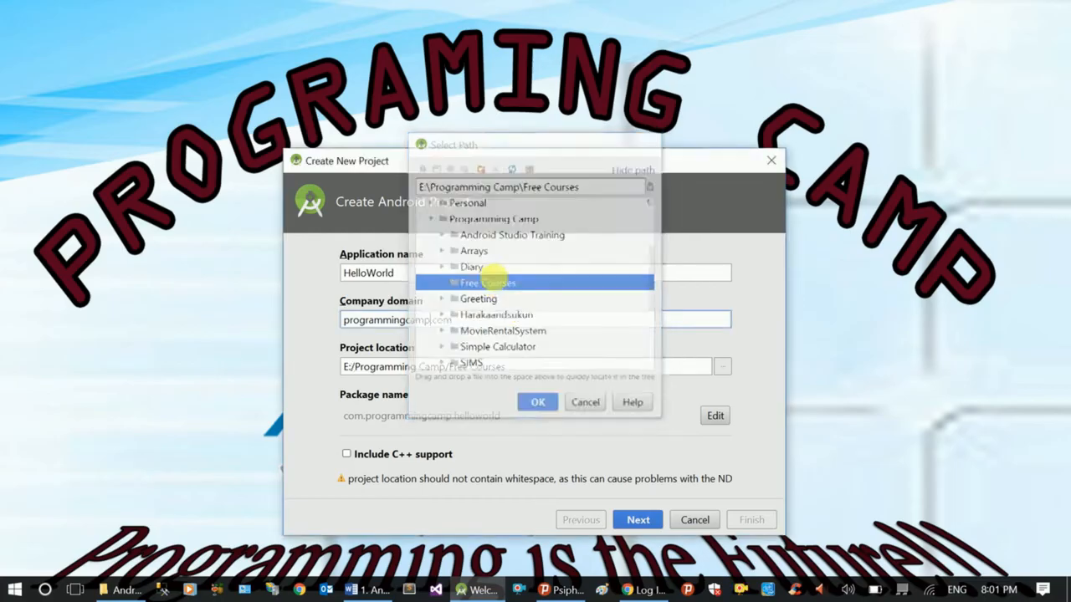
left_click(537, 401)
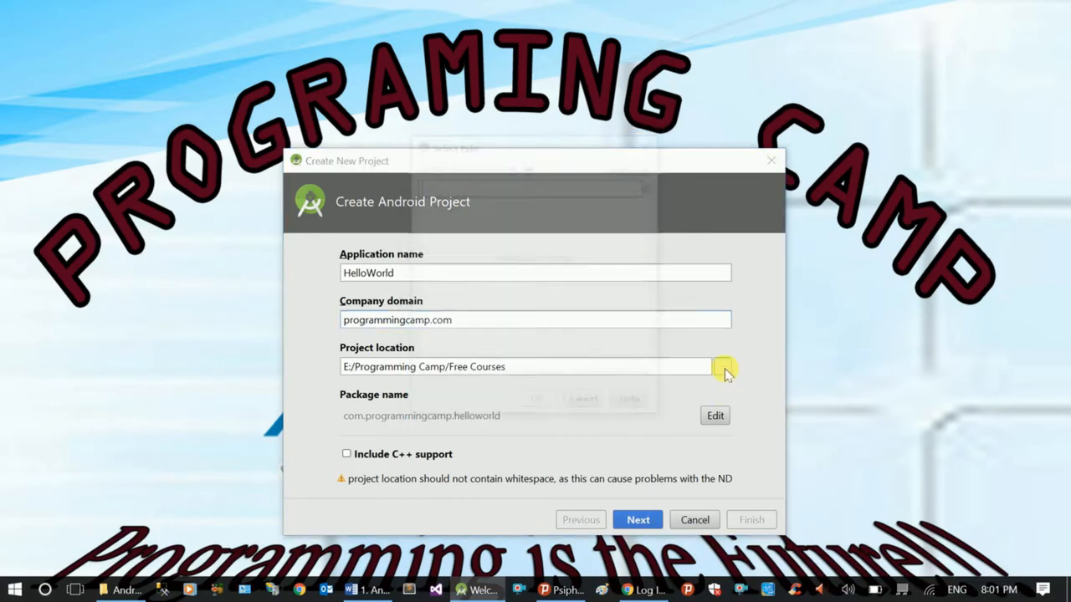
Create an Android Development folder inside Free Courses and set it as the project location.
left_click(728, 366)
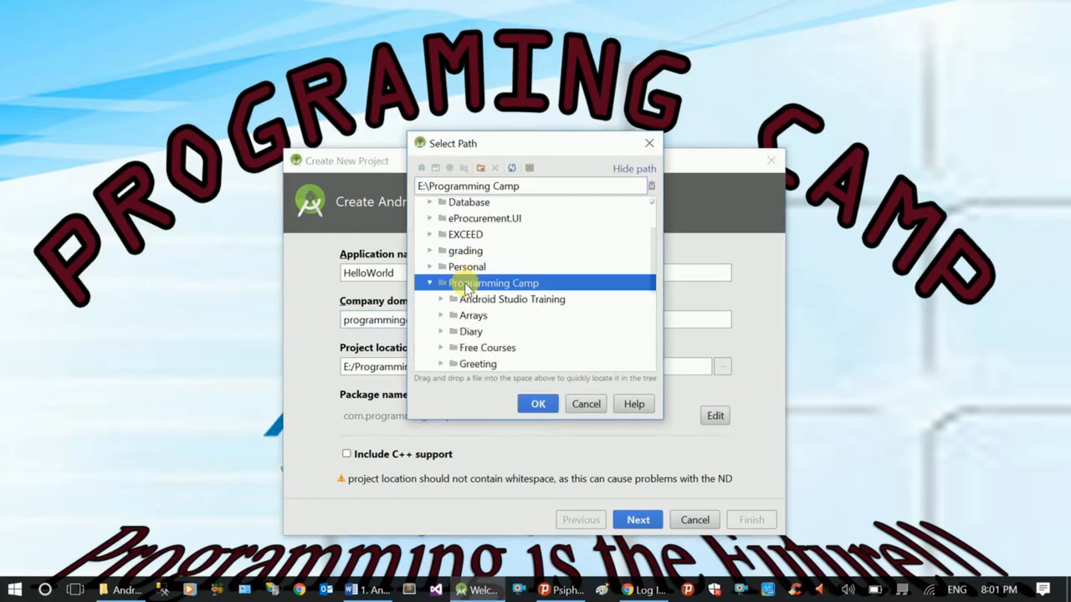
scroll("down", 3)
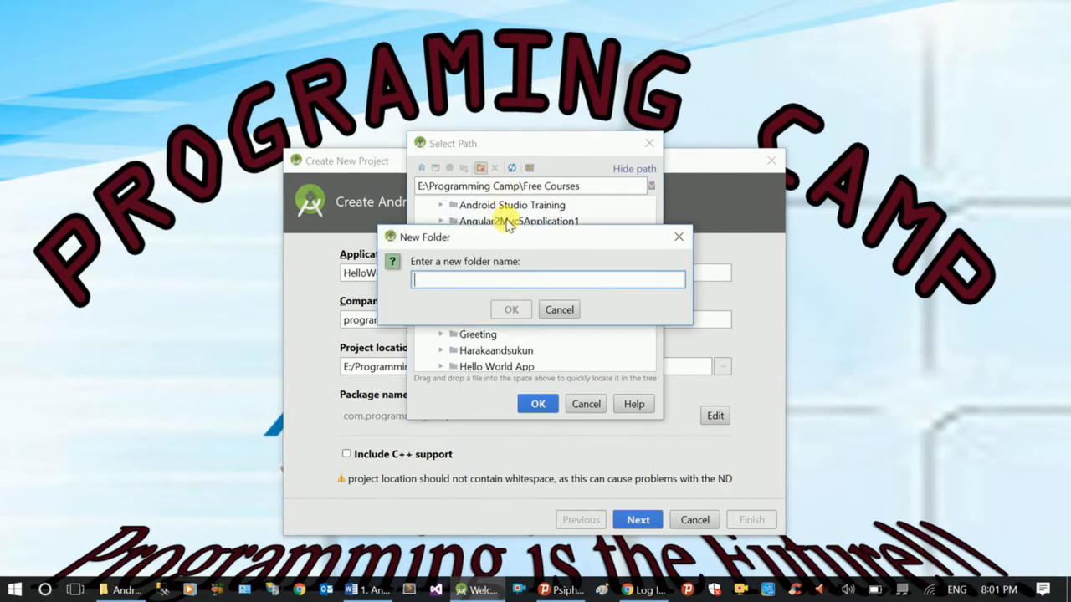
type("Android")
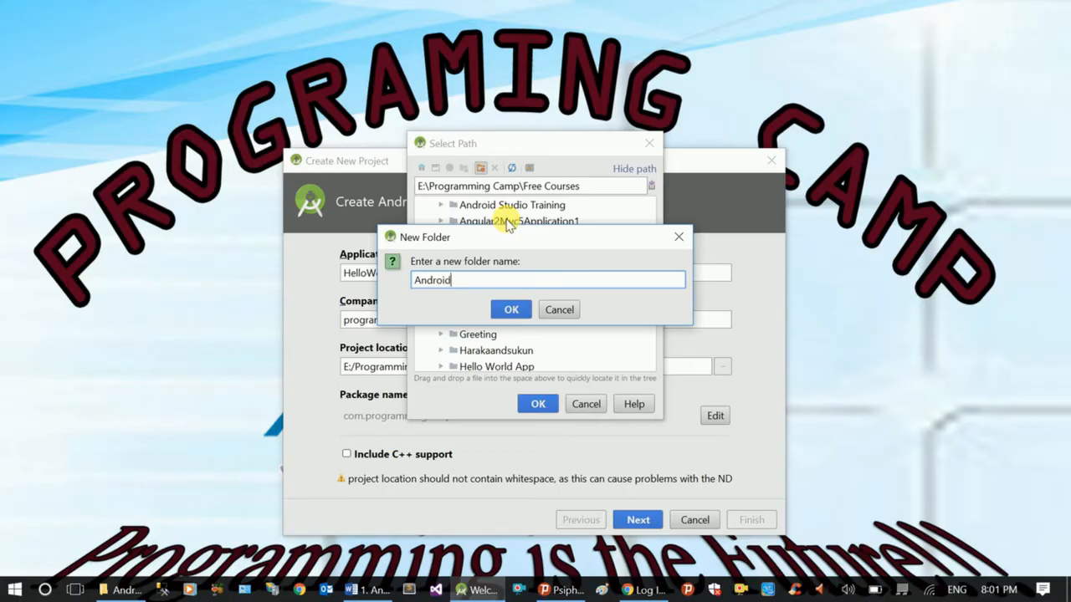
type("Development")
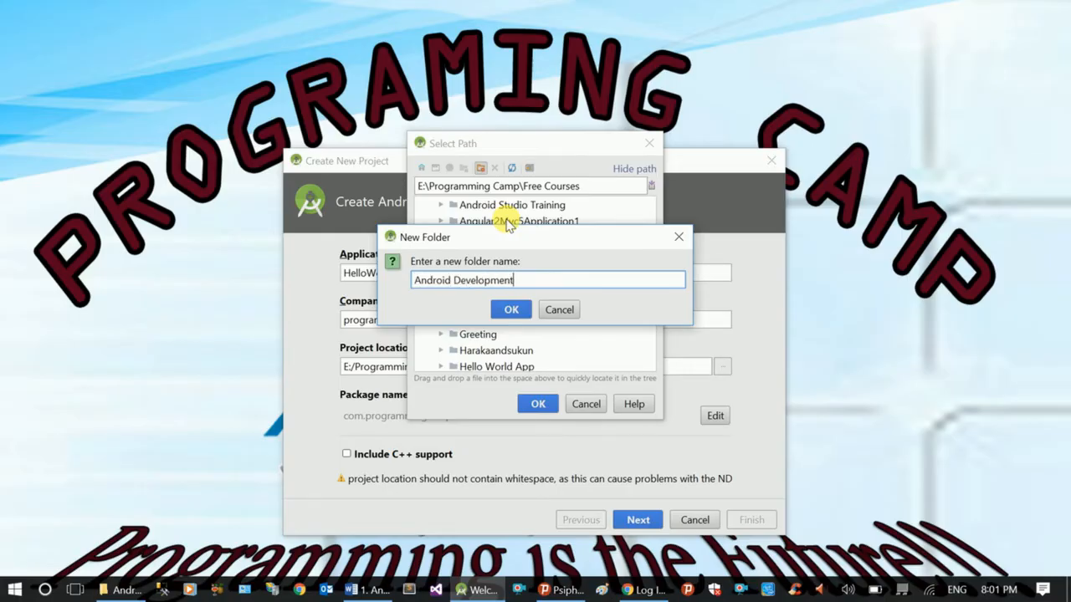
left_click(511, 308)
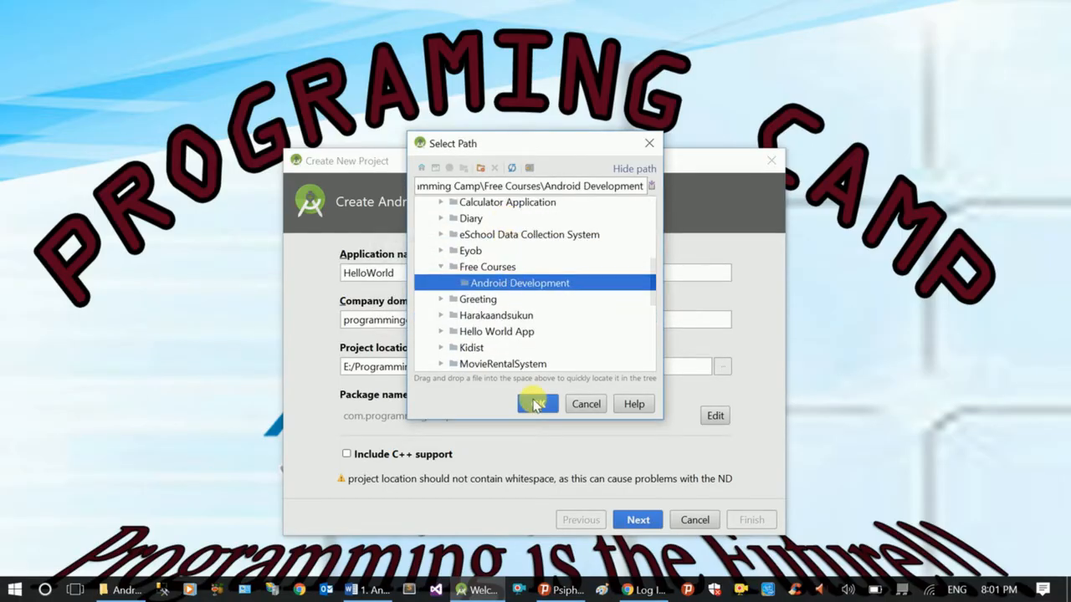
left_click(537, 404)
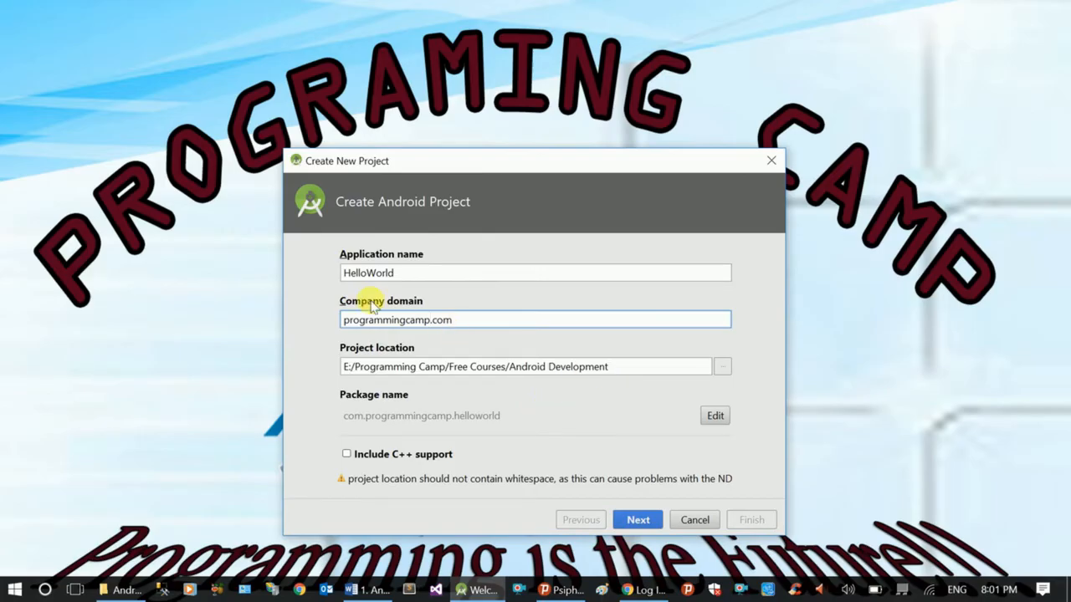
Target Phone and Tablet and review the minimum SDK list, keeping API 14: Android 4.0.
left_click(638, 519)
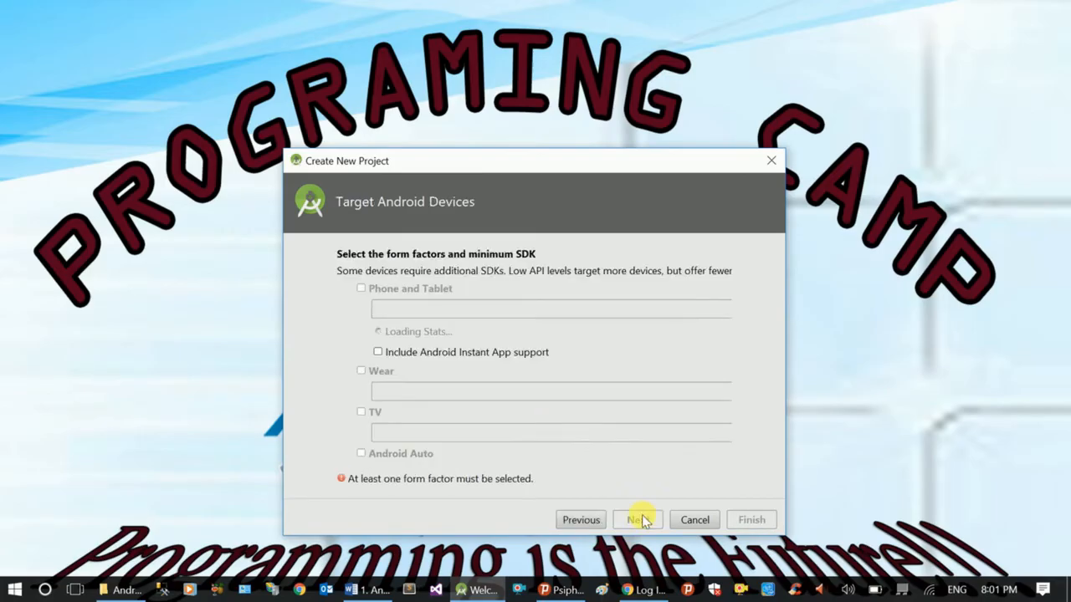
mouse_move(498, 377)
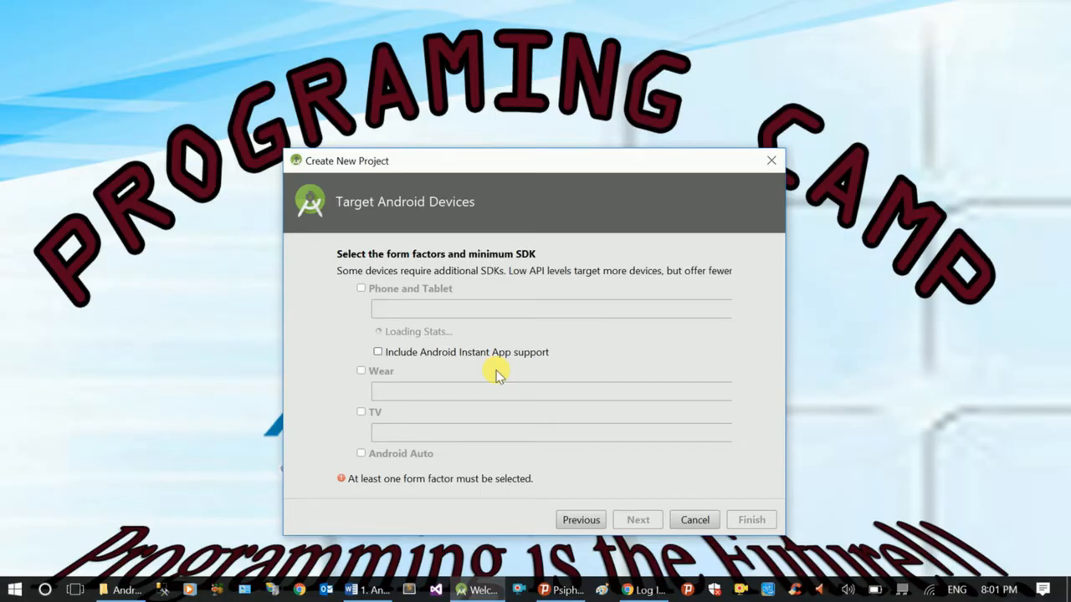
left_click(361, 288)
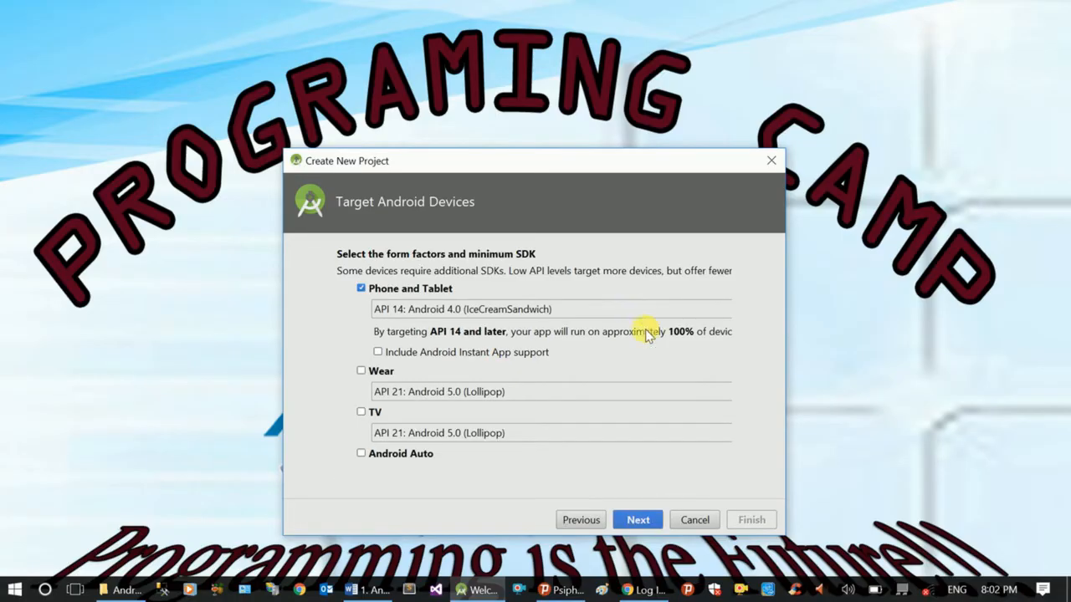
mouse_move(598, 310)
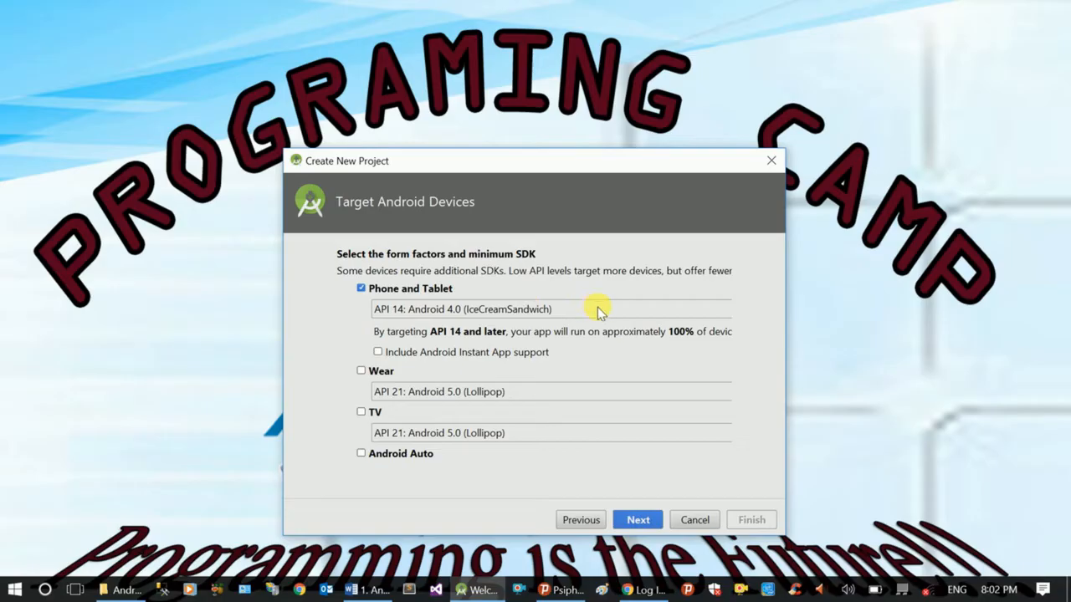
mouse_move(420, 300)
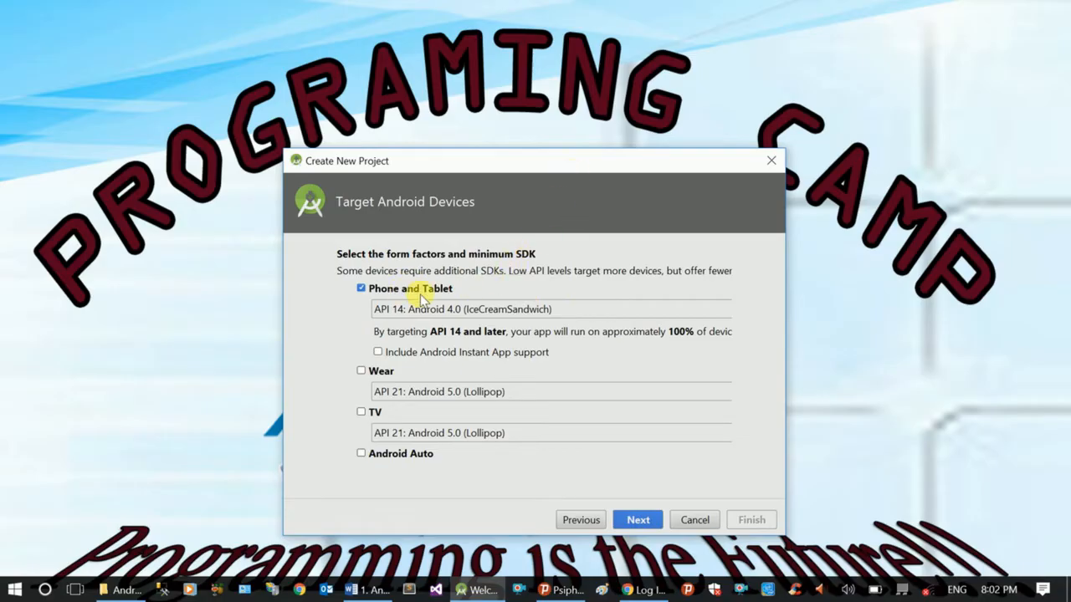
mouse_move(383, 300)
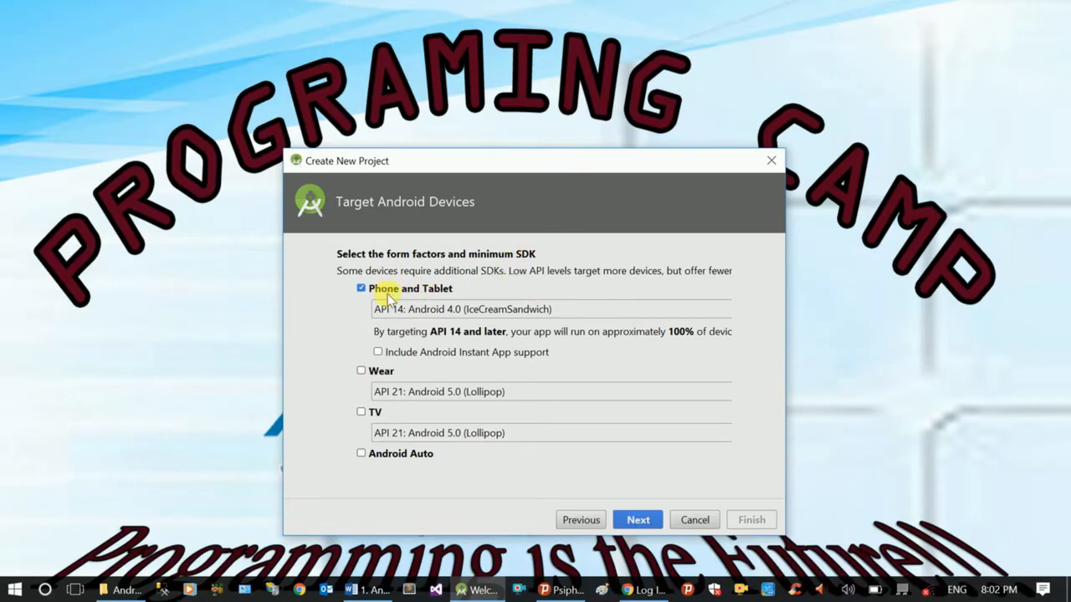
mouse_move(390, 371)
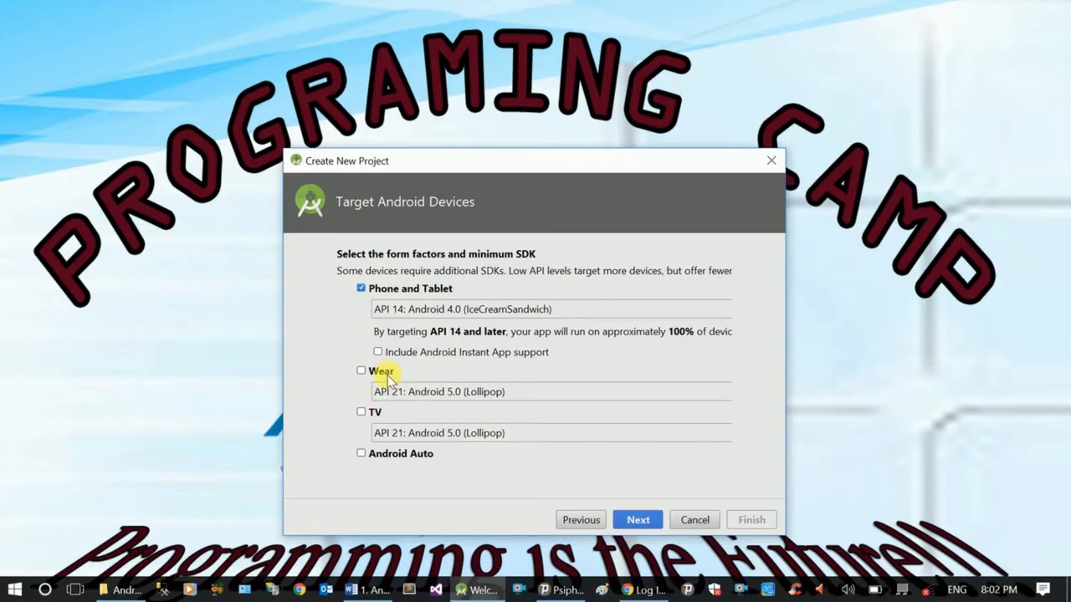
mouse_move(389, 389)
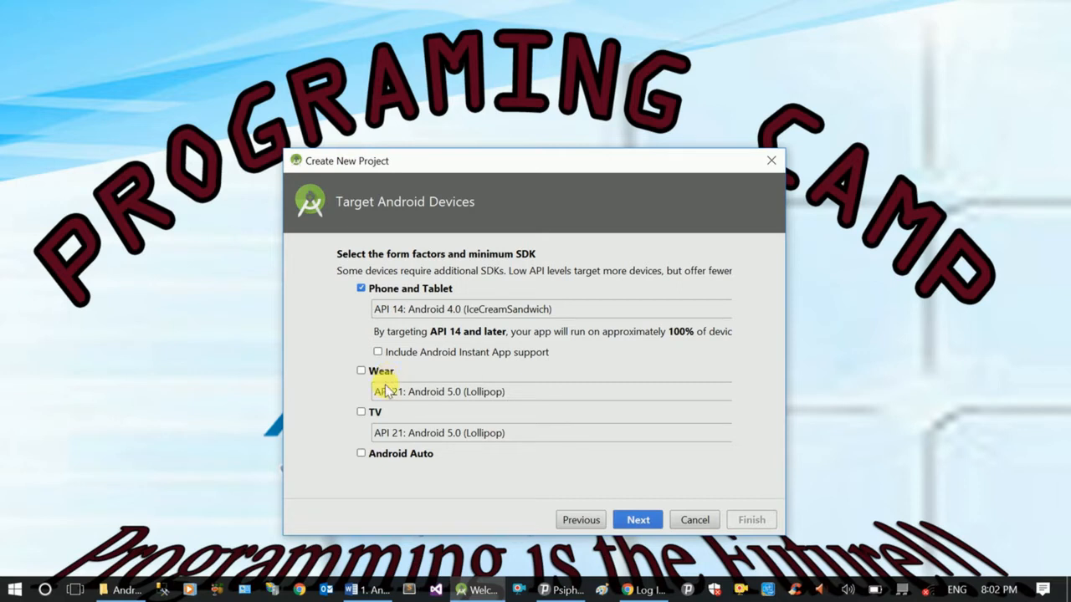
mouse_move(380, 418)
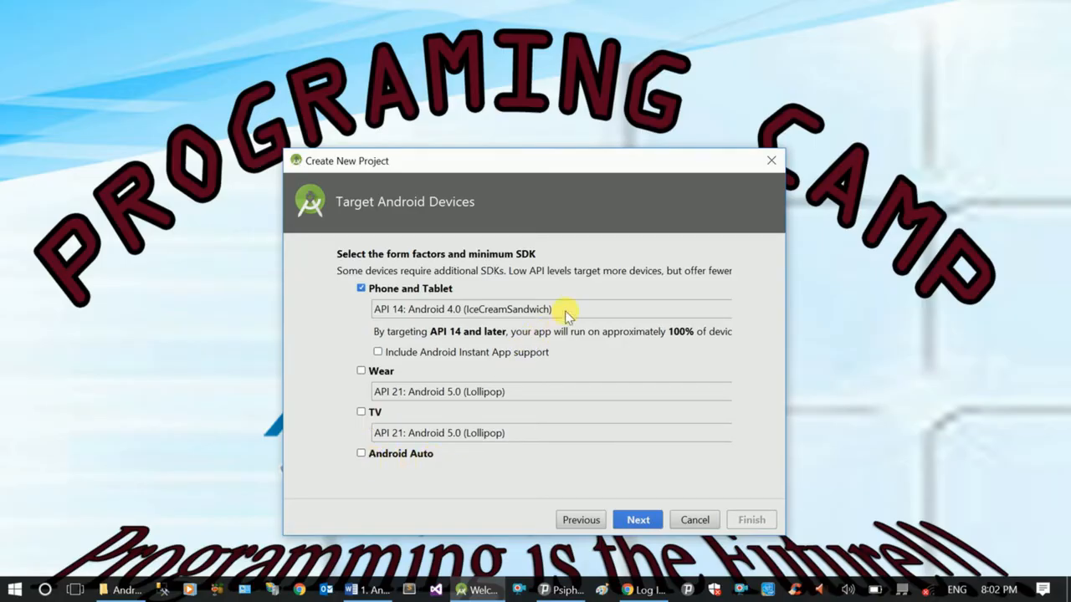
left_click(558, 309)
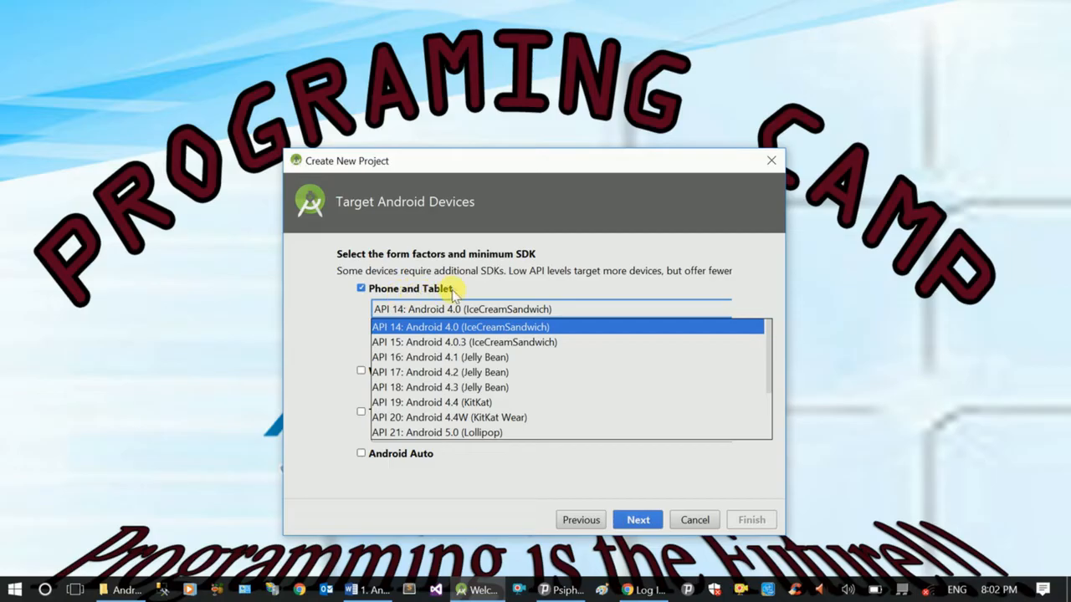
mouse_move(510, 327)
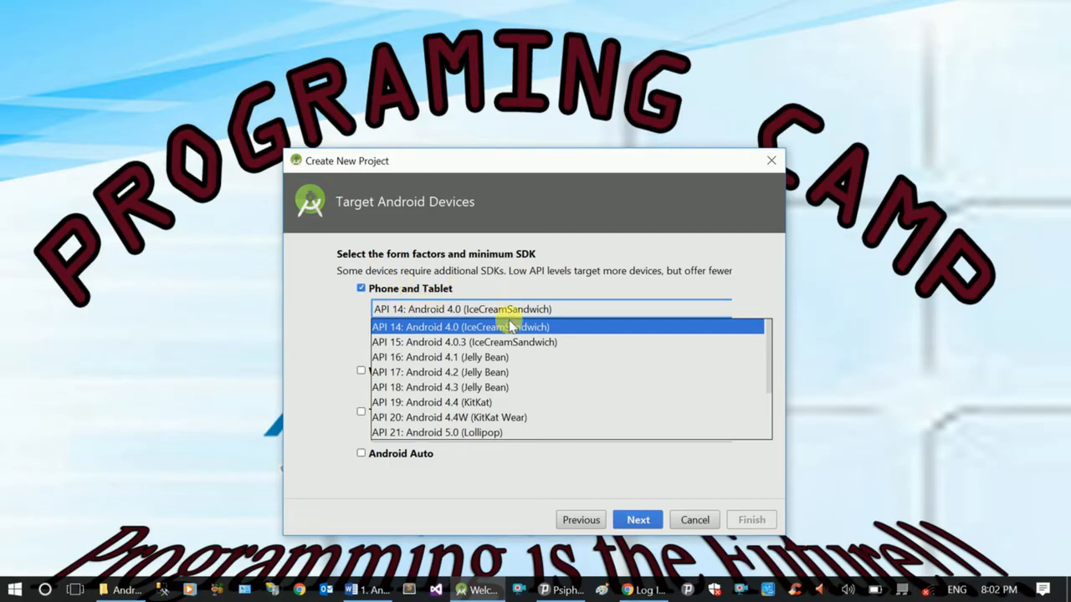
scroll("down", 3)
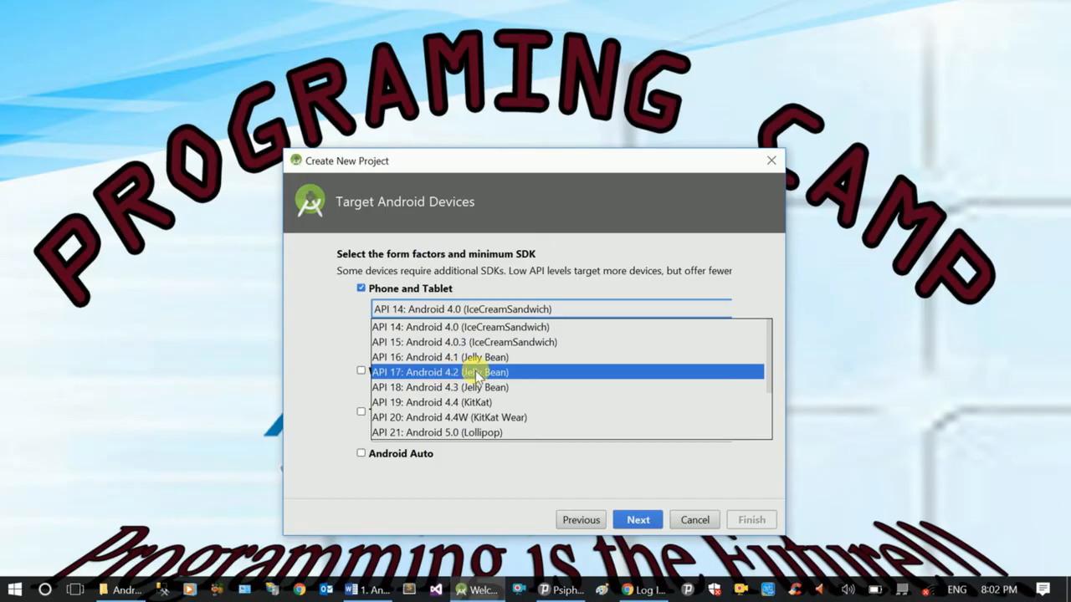
mouse_move(485, 372)
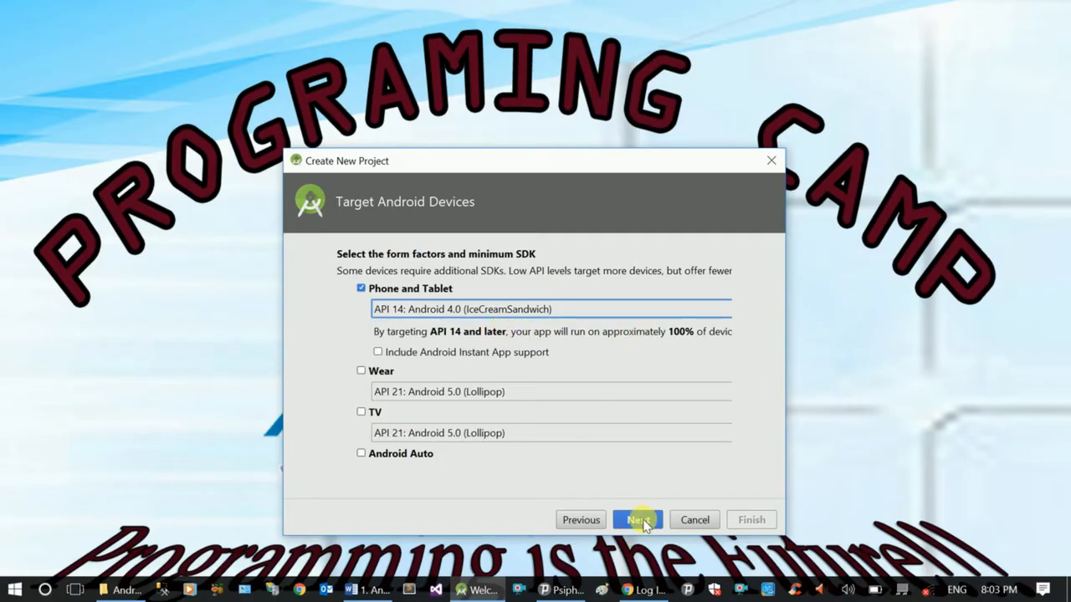
Advance to the activity templates and choose Empty Activity.
left_click(637, 519)
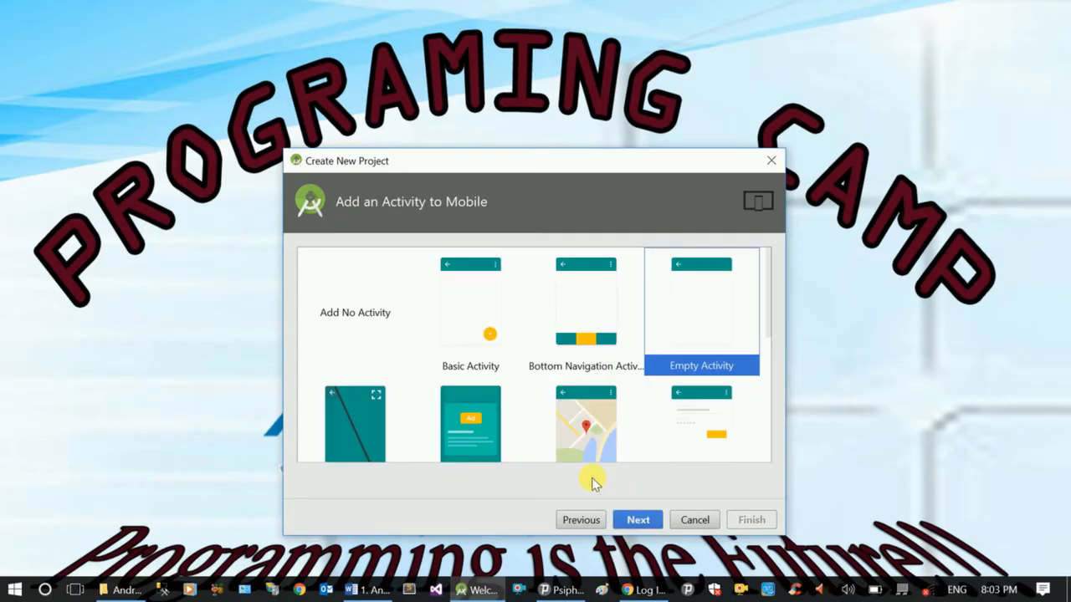
mouse_move(696, 304)
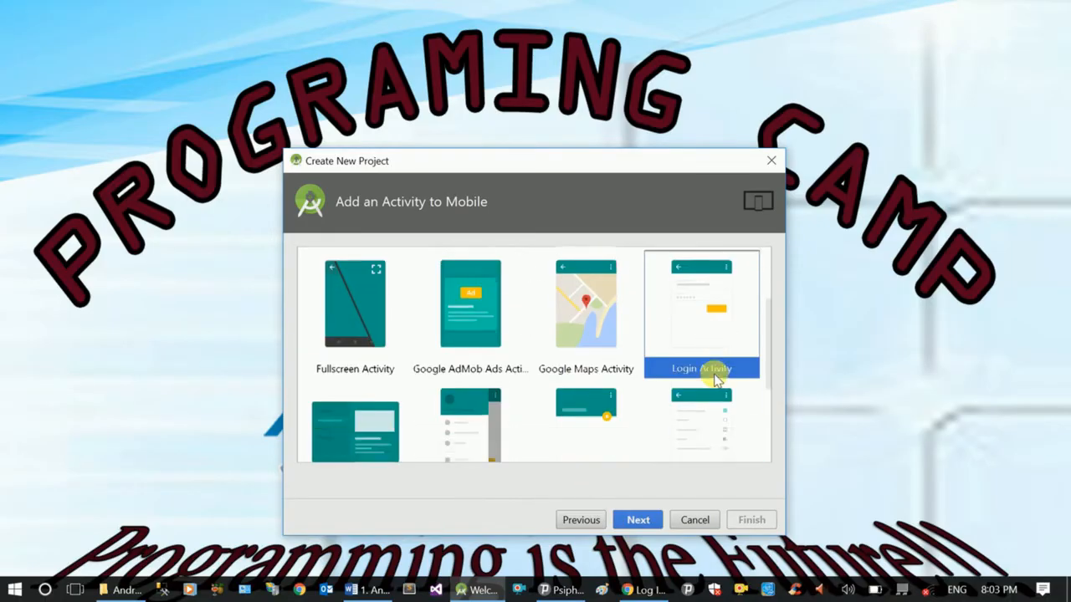
scroll("down", 3)
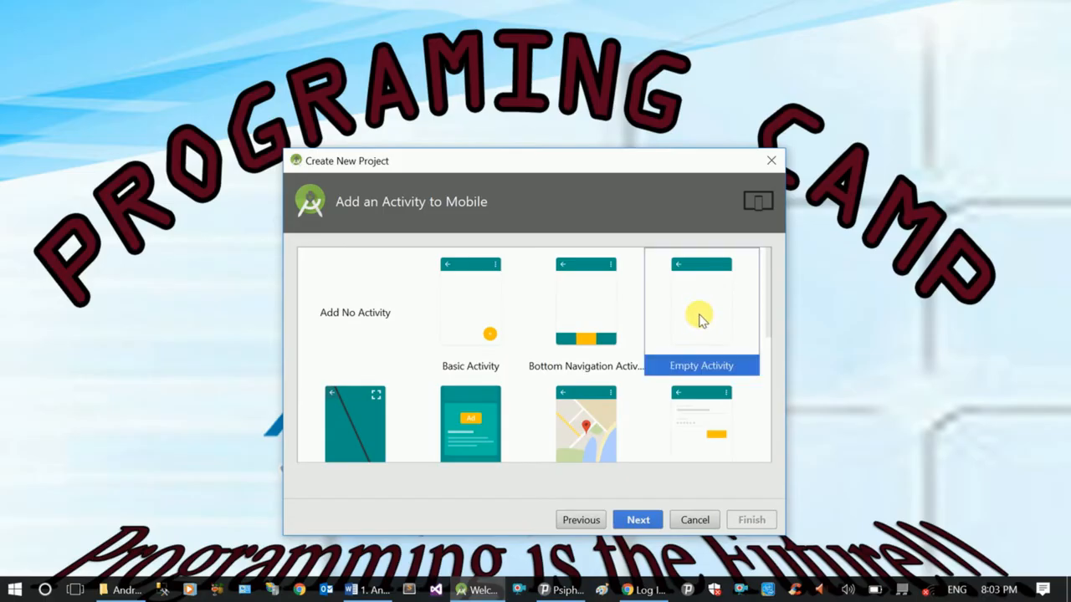
mouse_move(694, 317)
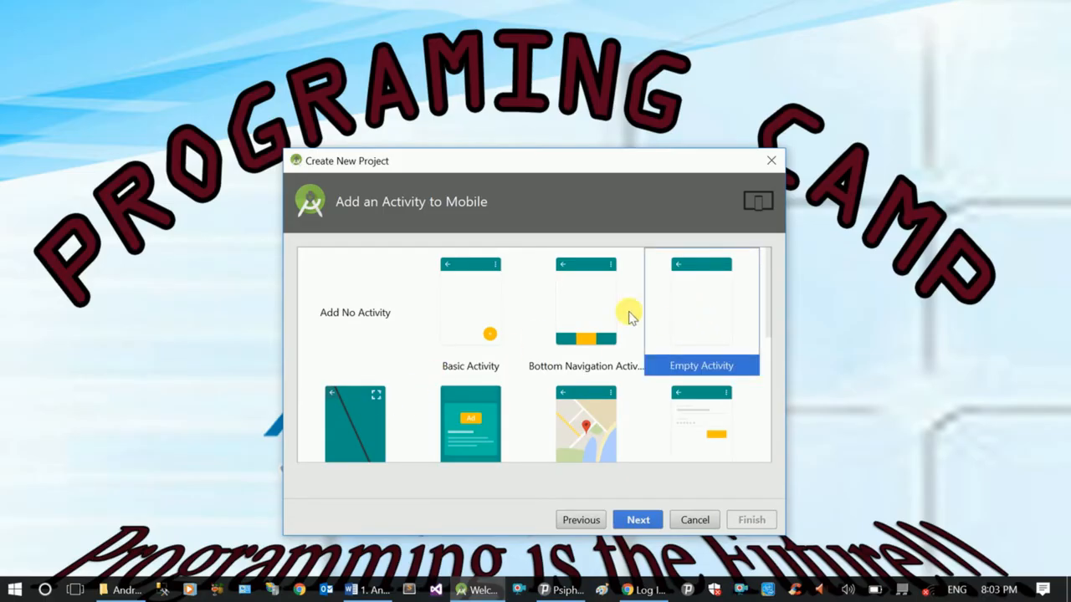
mouse_move(686, 364)
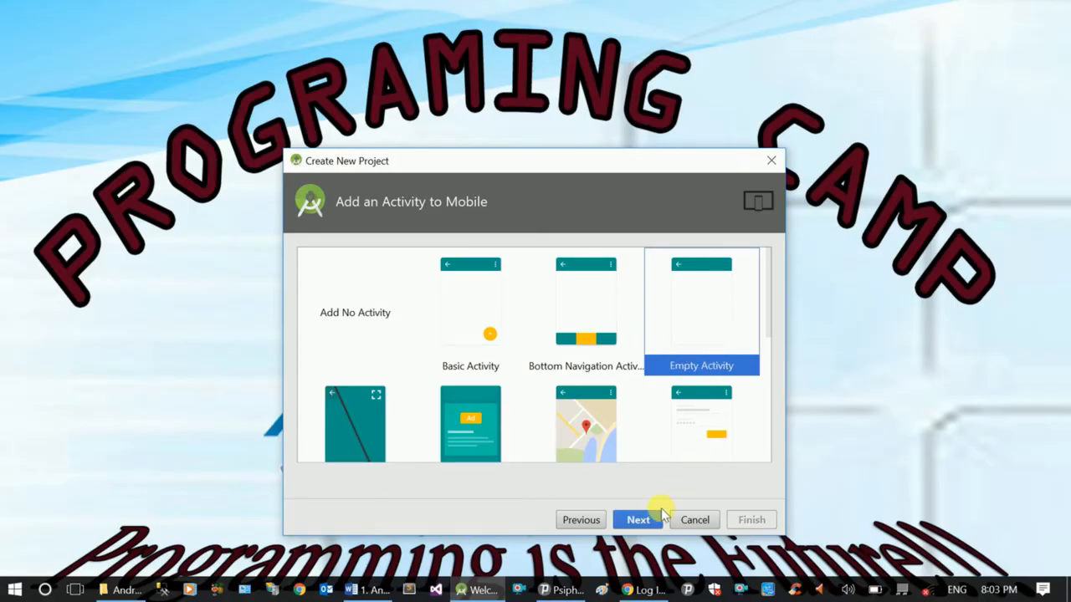
Keep MainActivity with layout activity_main and finish creating the HelloWorld project.
left_click(637, 519)
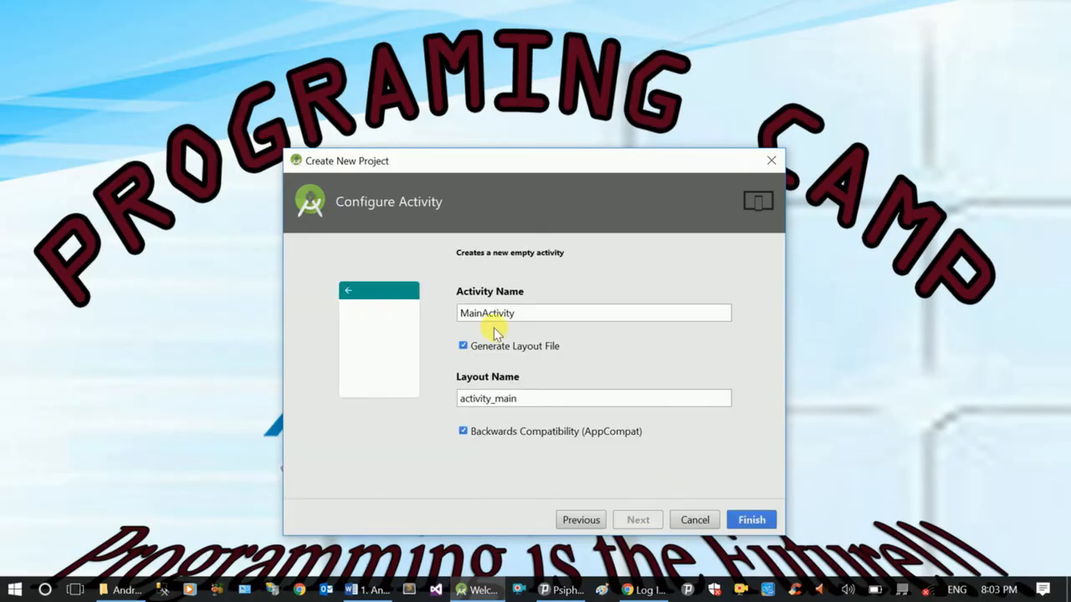
mouse_move(570, 319)
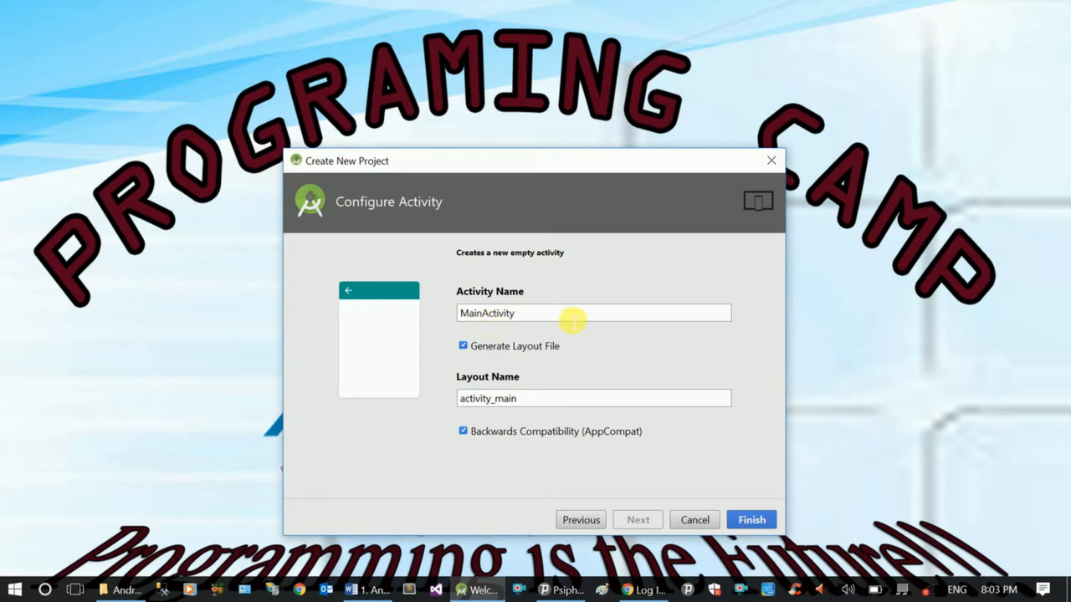
triple_click(569, 313)
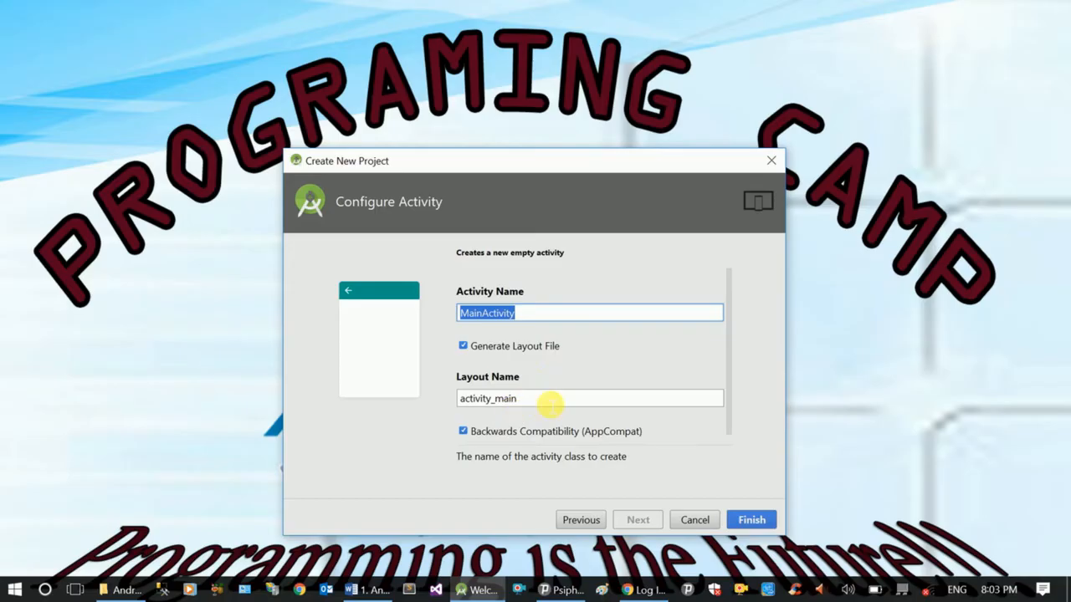
mouse_move(550, 403)
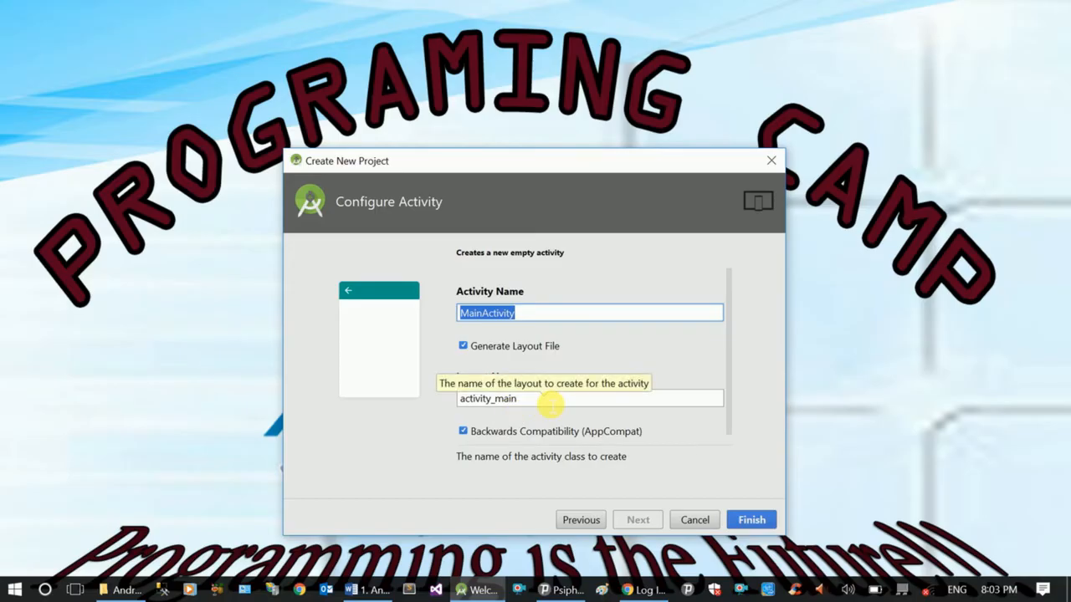
mouse_move(525, 366)
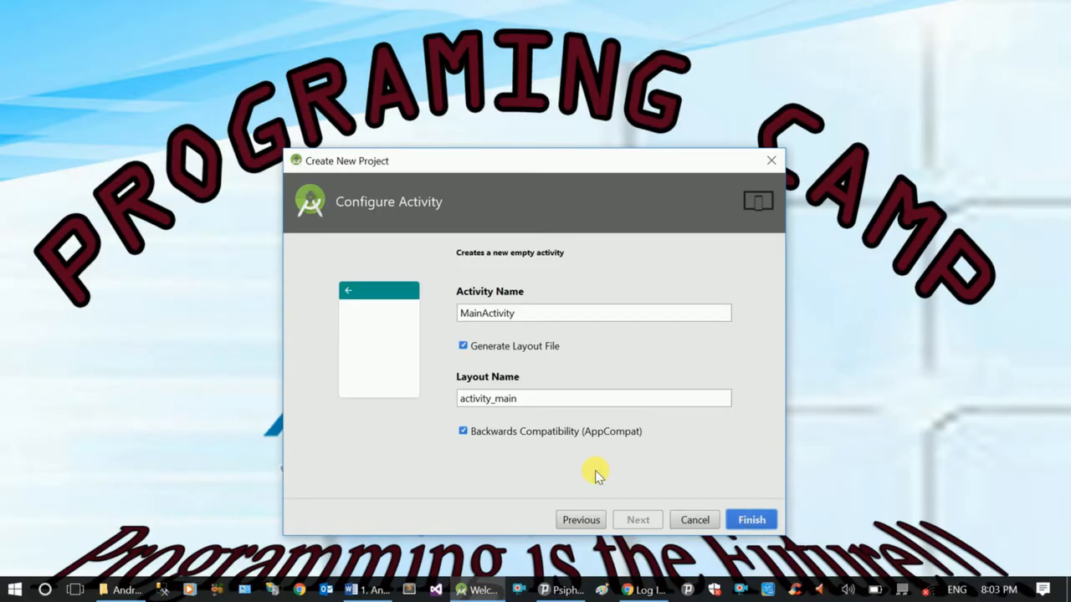
left_click(750, 519)
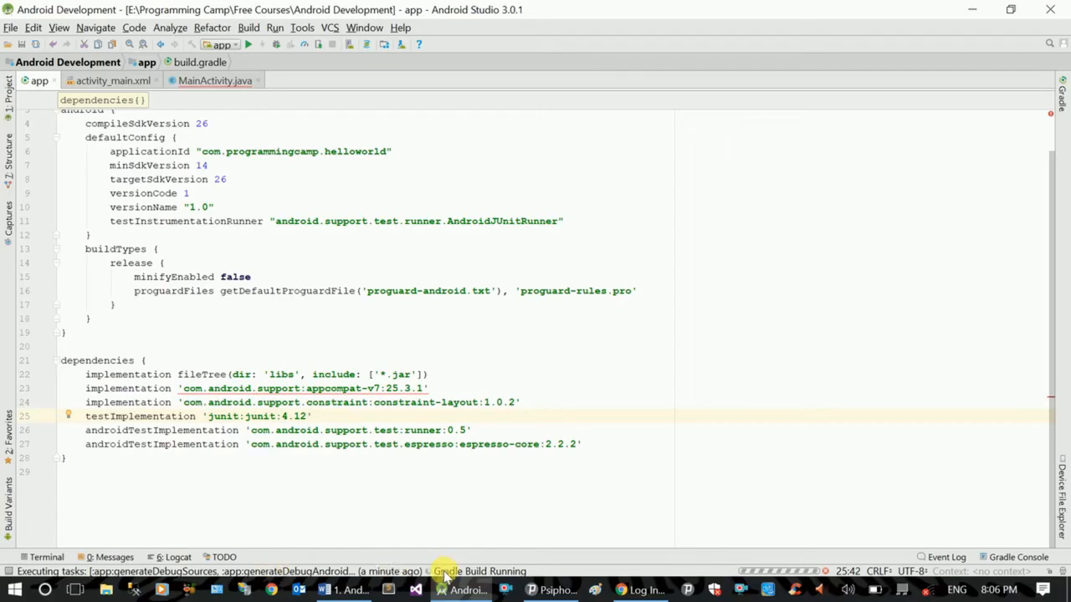
mouse_move(602, 575)
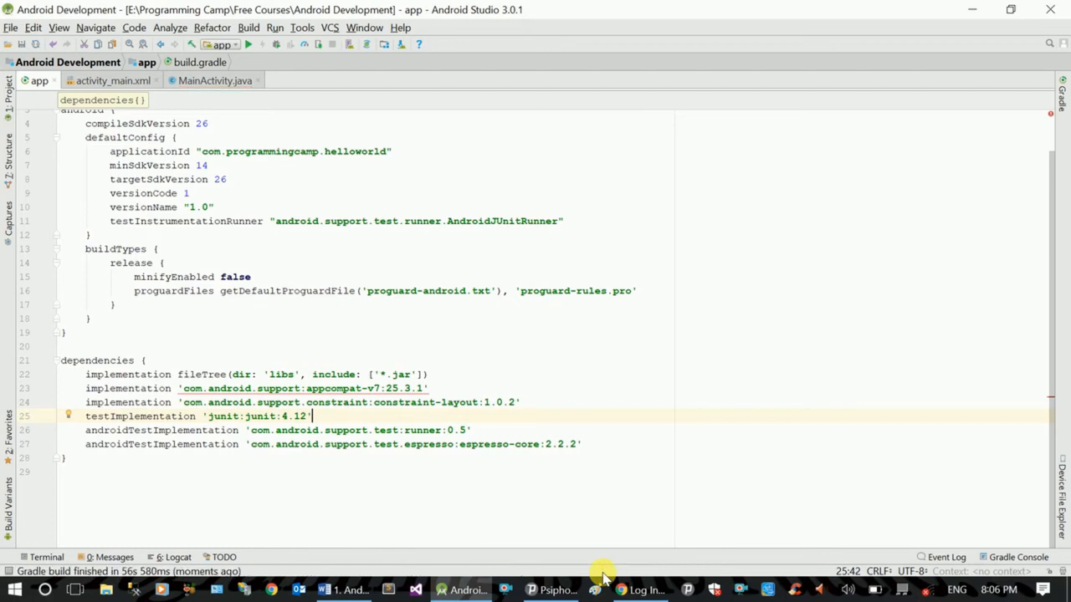
mouse_move(512, 349)
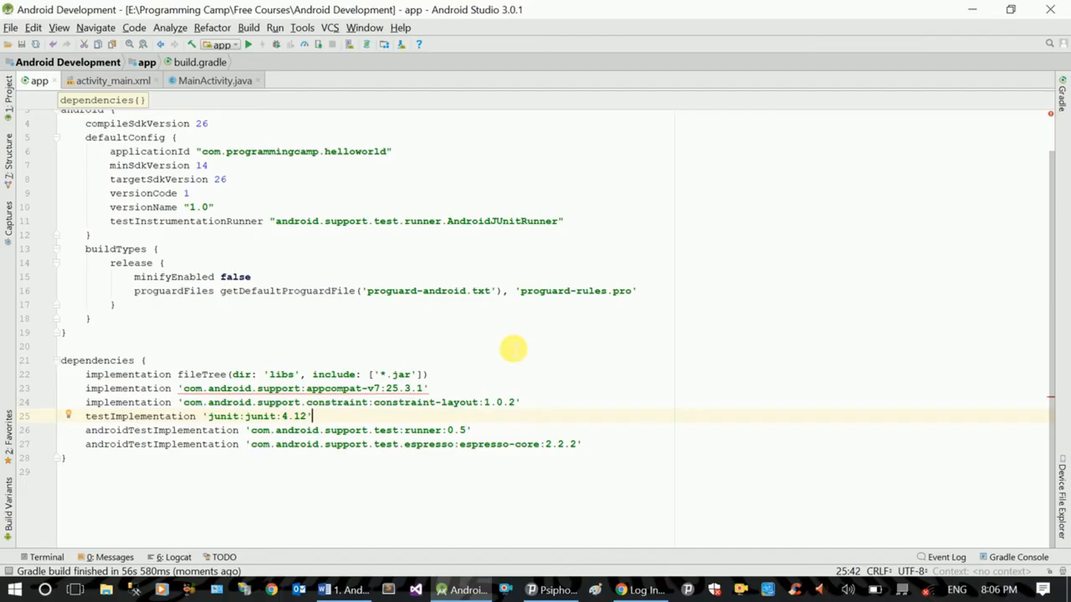
Close the app module's build.gradle tab after the Gradle build finishes.
left_click(111, 80)
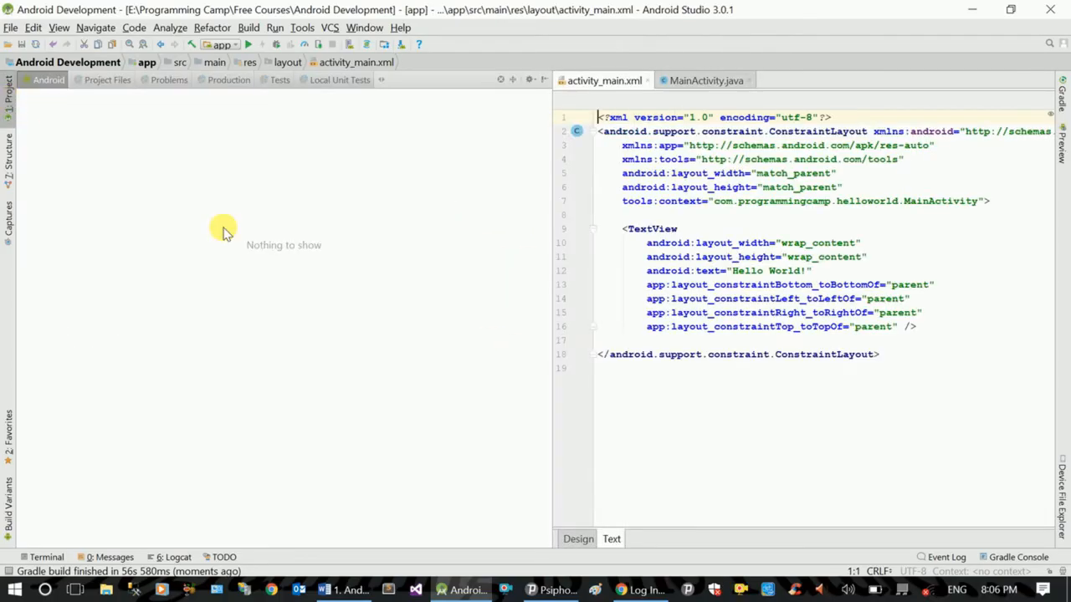
mouse_move(125, 161)
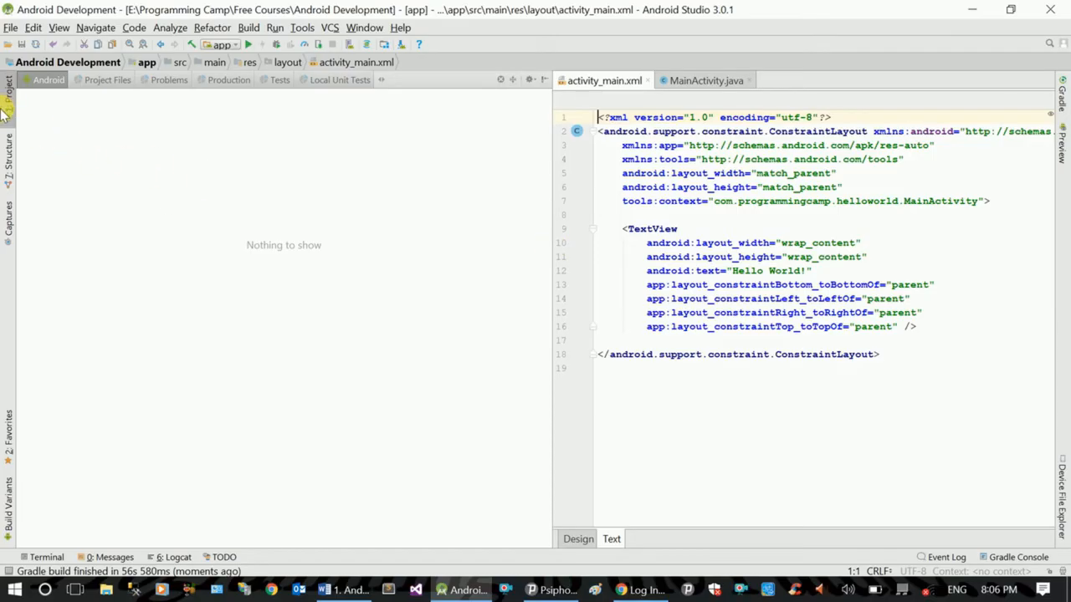
mouse_move(52, 133)
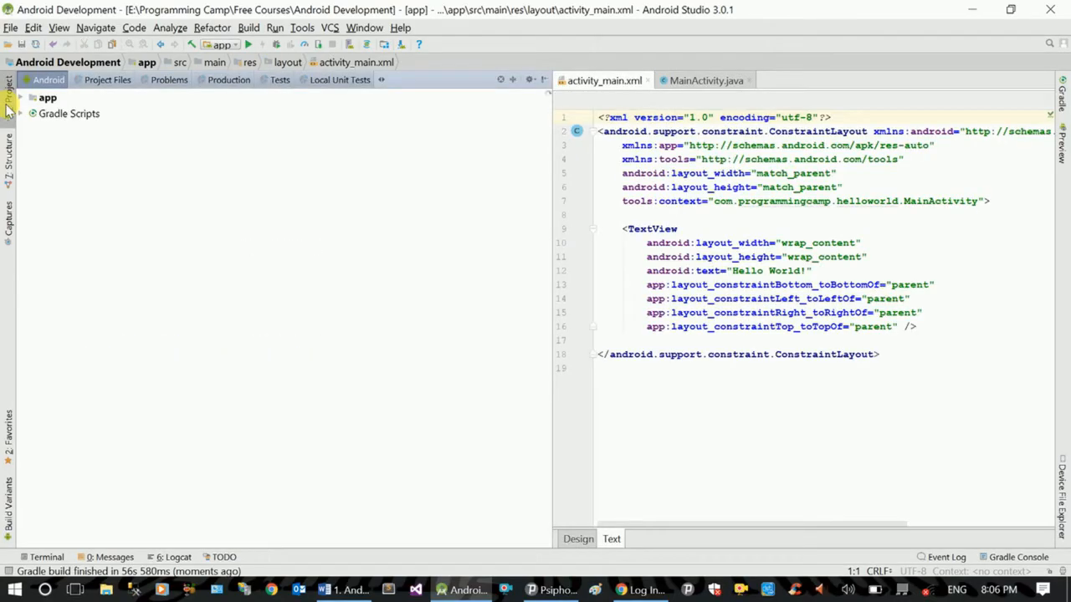
Expand the app and res folders, view MainActivity.java, and return to the activity_main.xml layout.
left_click(27, 101)
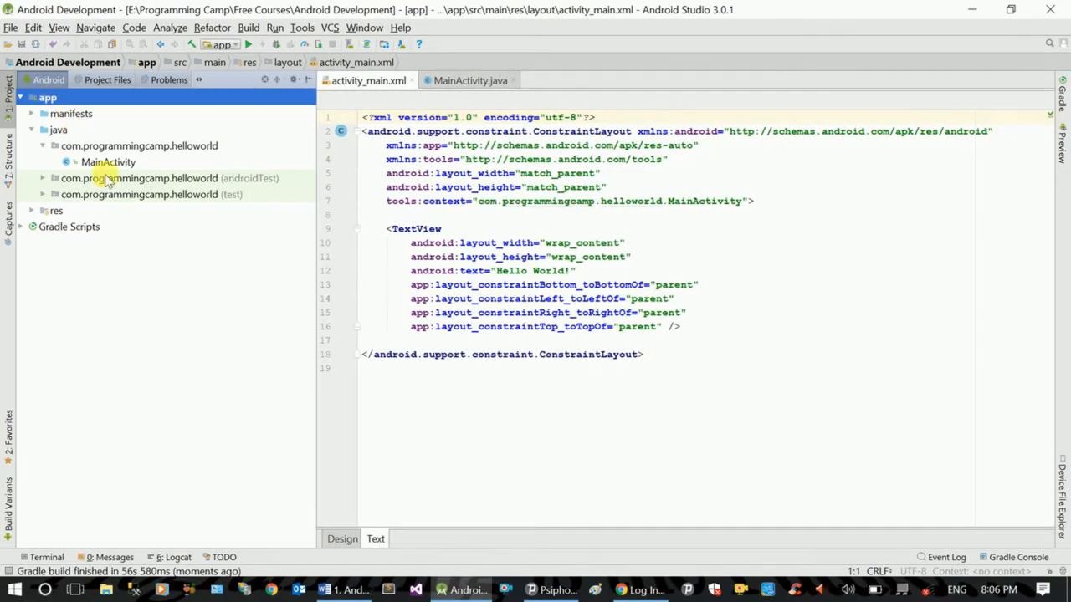
left_click(33, 210)
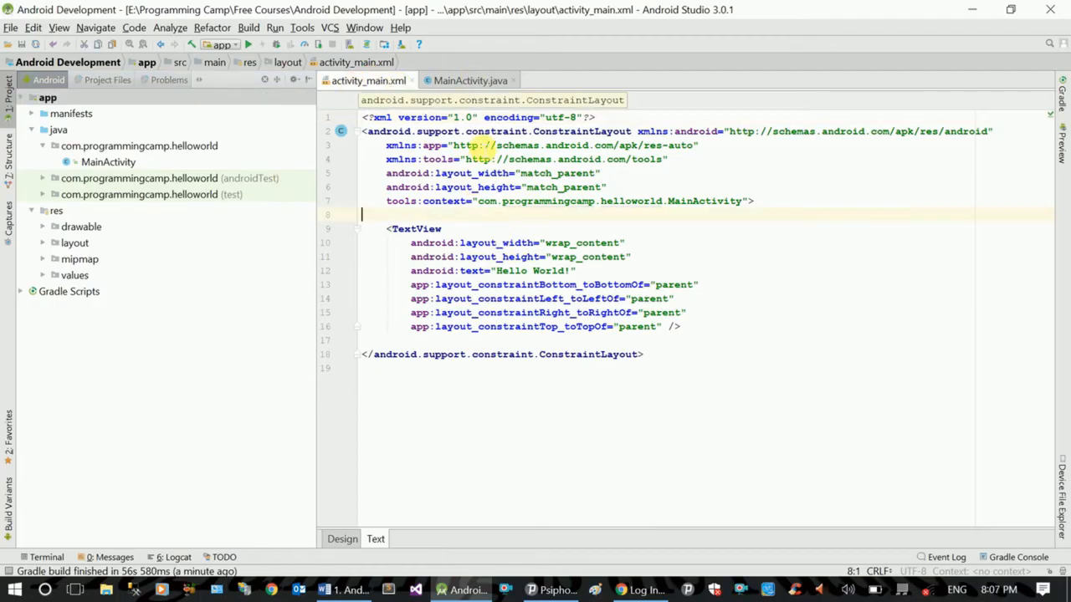
left_click(468, 79)
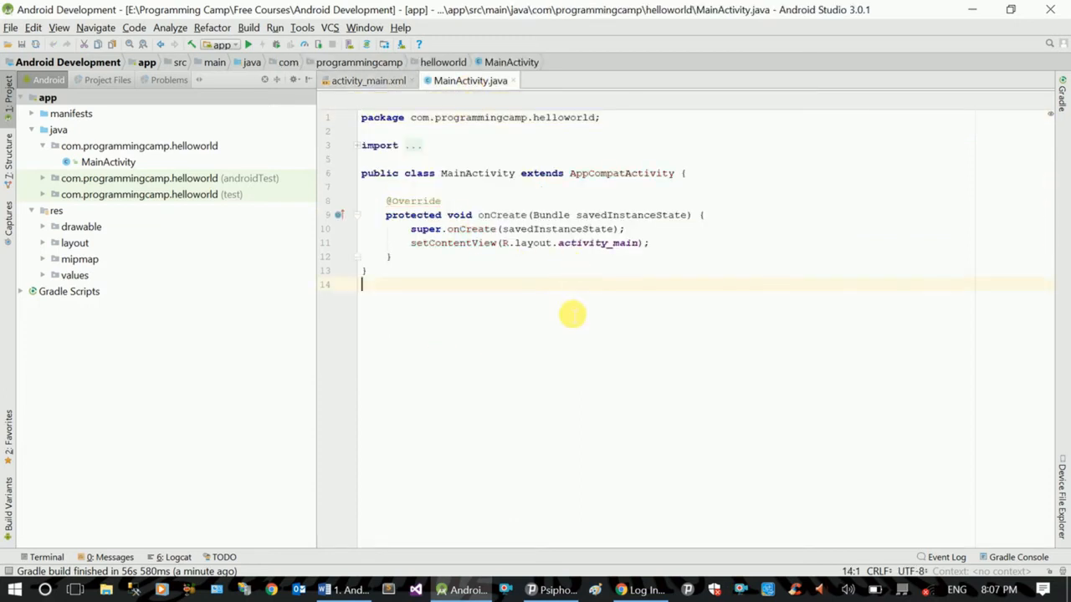
left_click(364, 80)
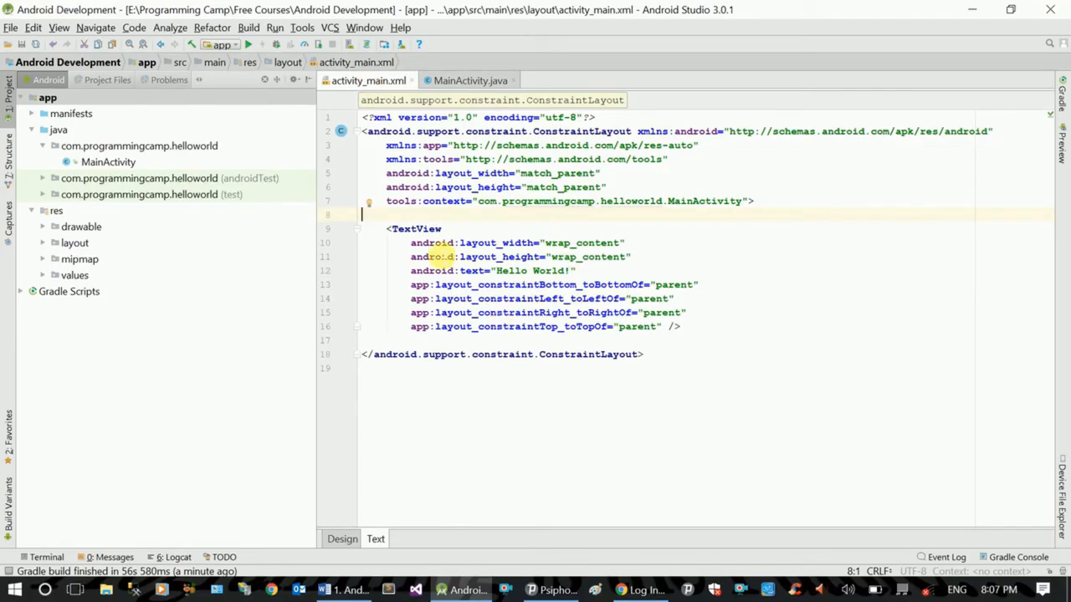
double_click(416, 228)
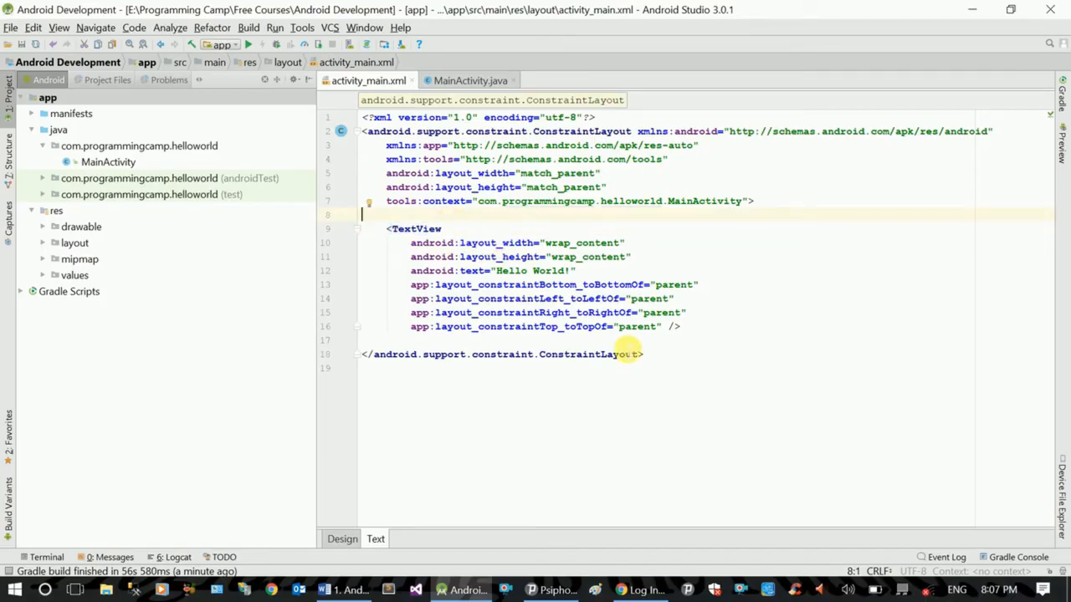
double_click(548, 270)
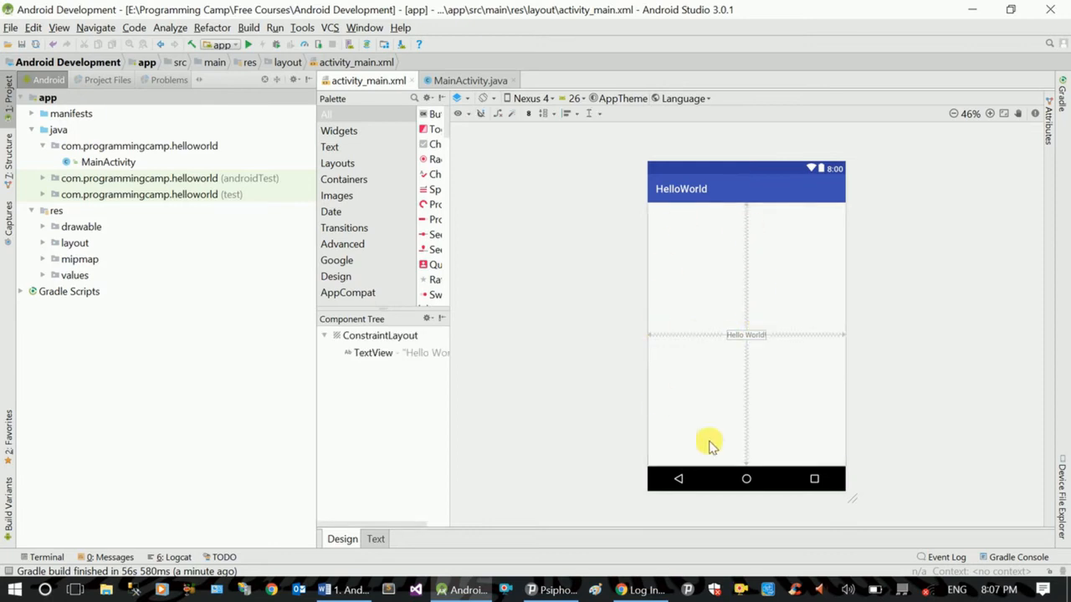
mouse_move(815, 289)
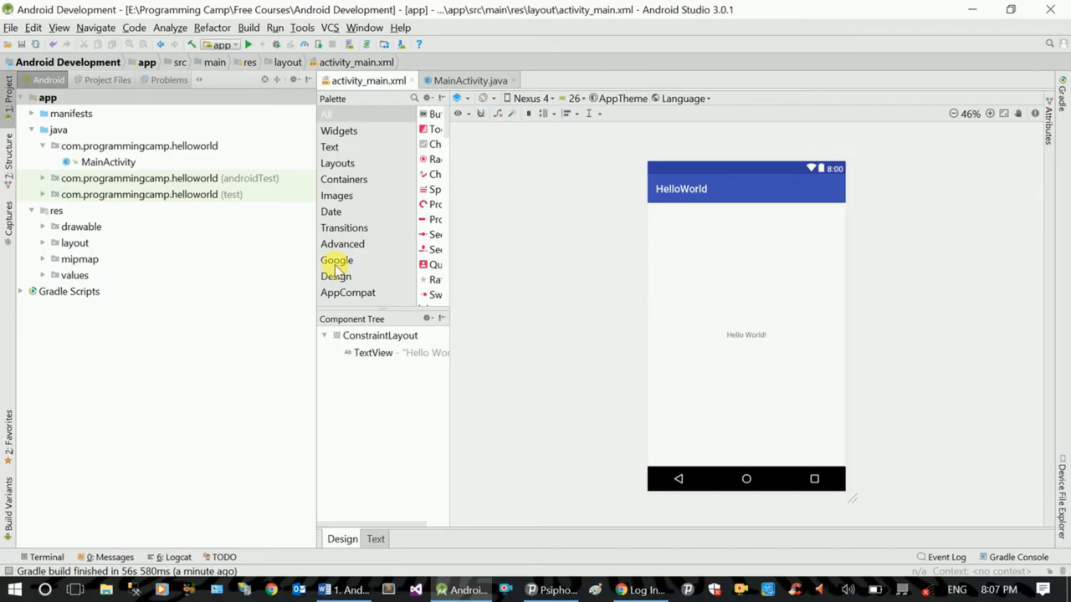
Browse the Google palette category, then show all components again.
left_click(336, 260)
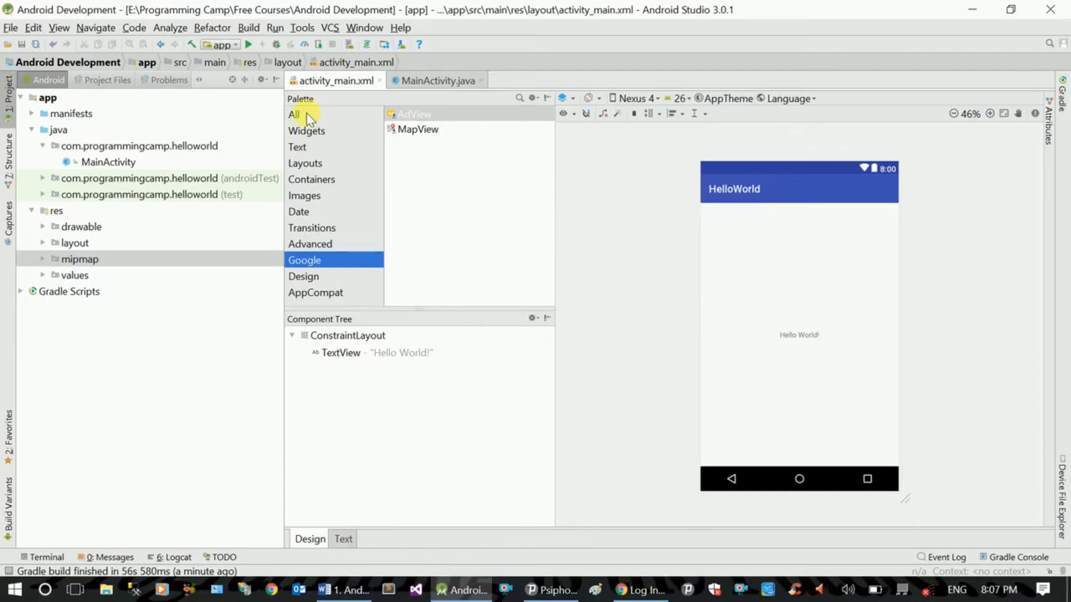
left_click(293, 114)
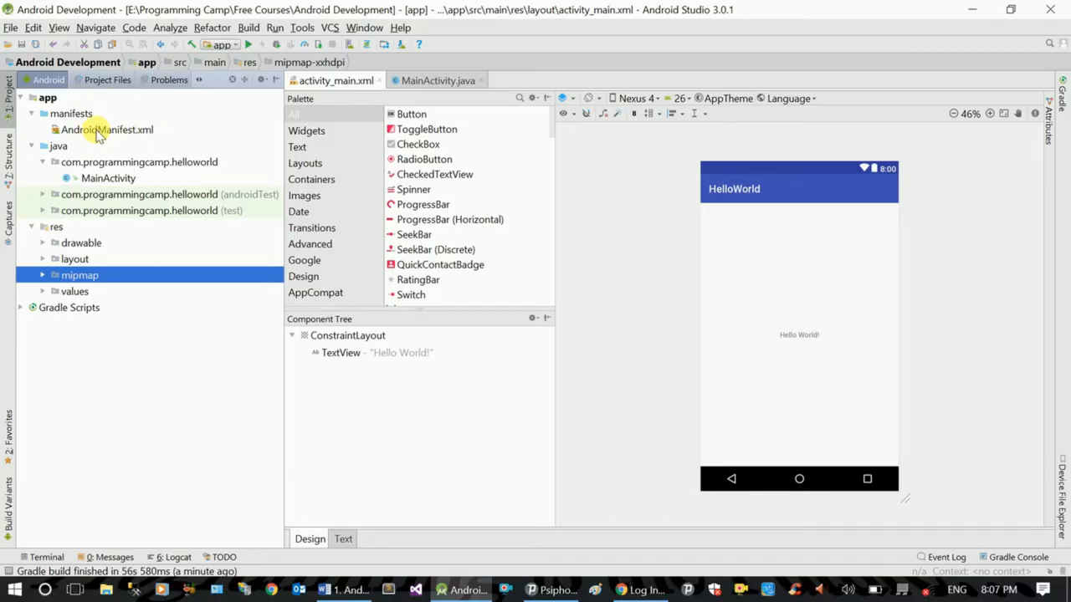
double_click(106, 130)
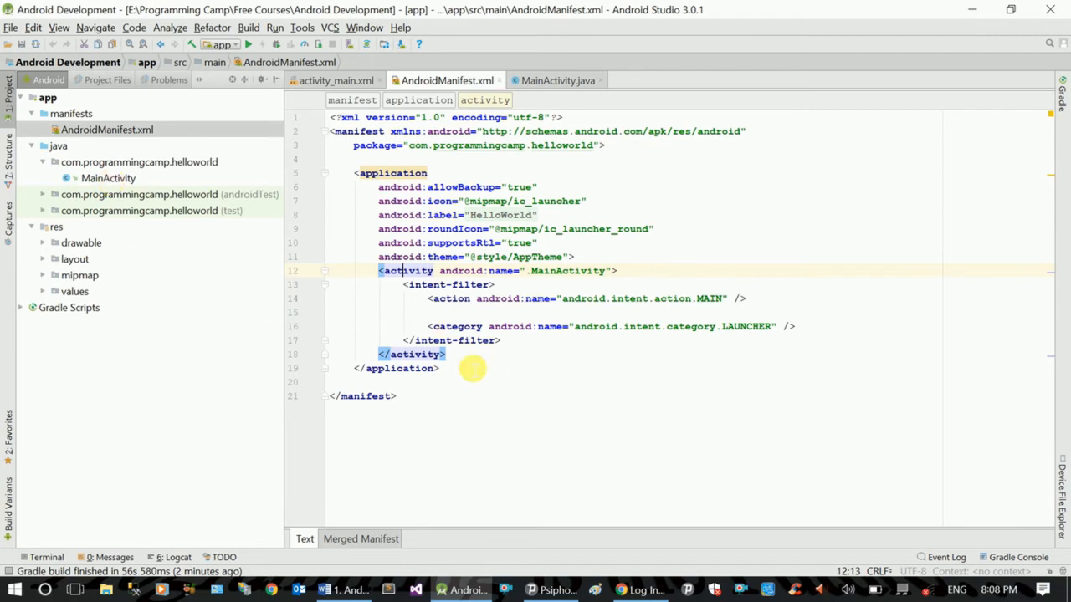
mouse_move(460, 326)
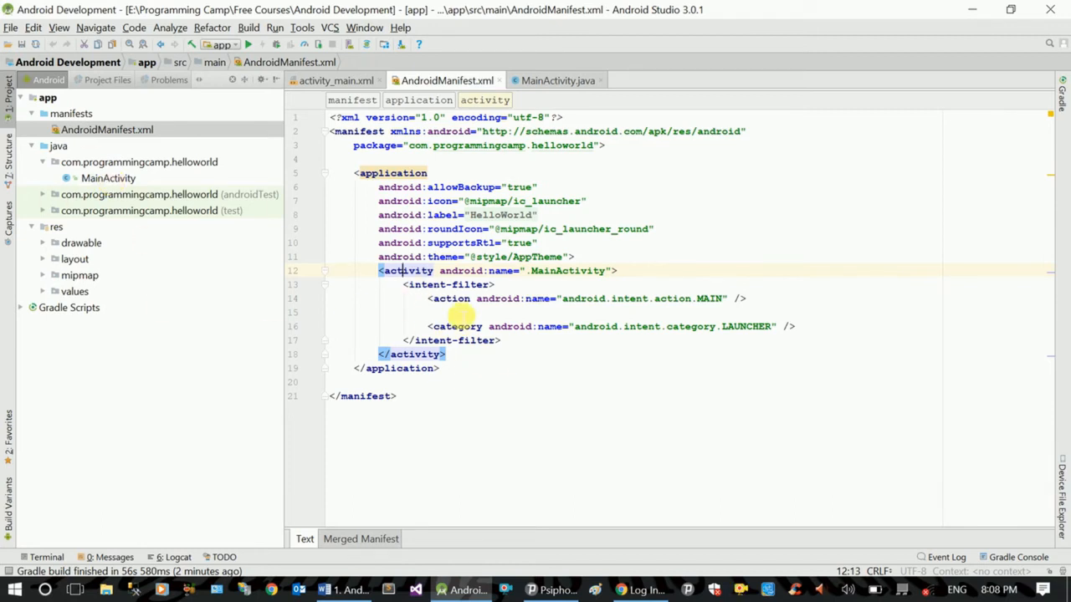
mouse_move(532, 432)
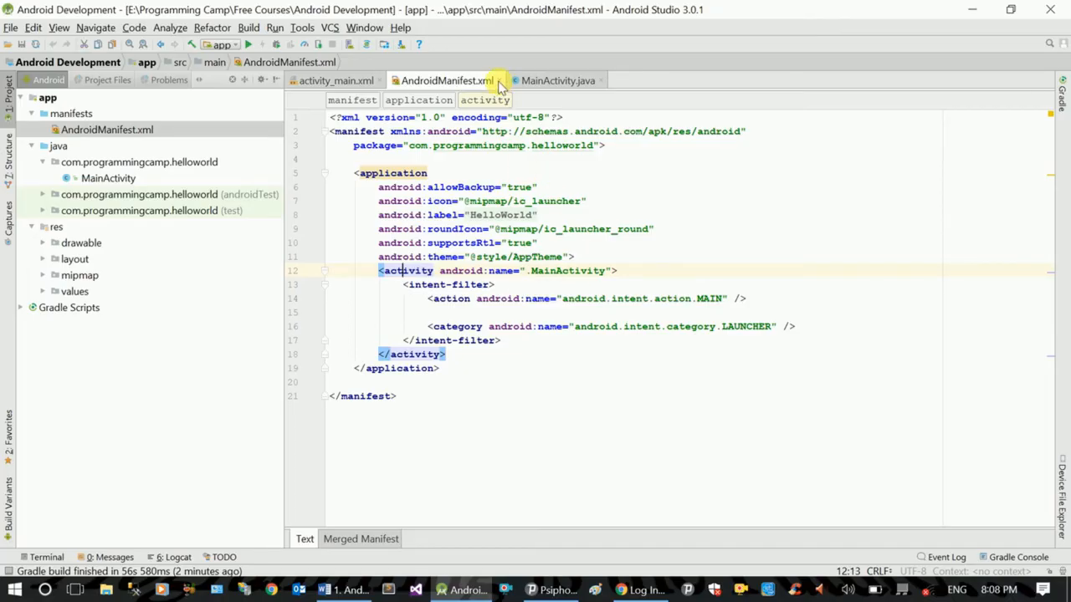
mouse_move(499, 80)
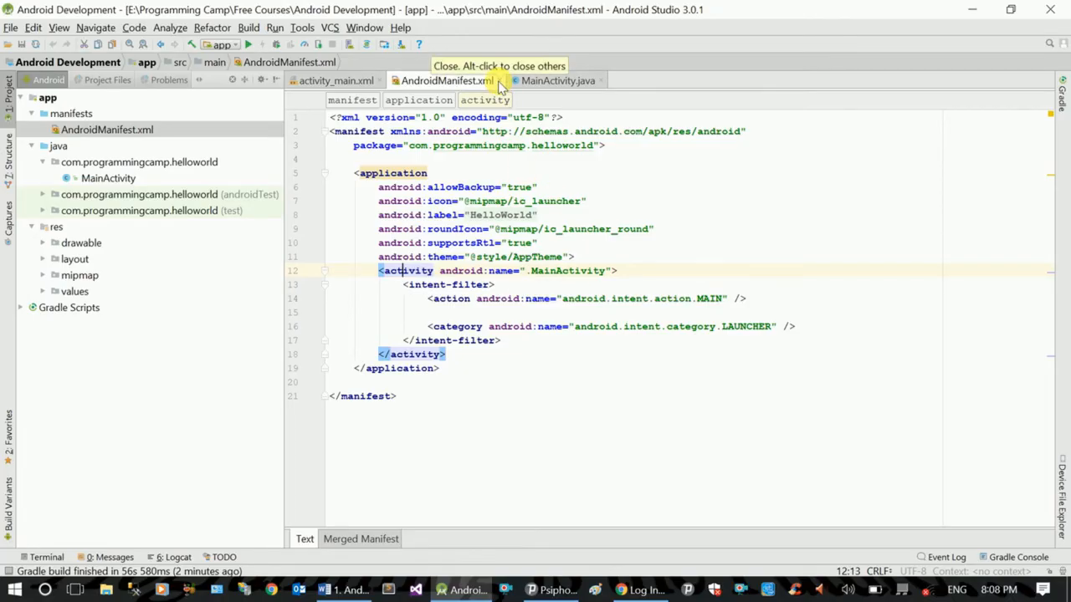
left_click(334, 79)
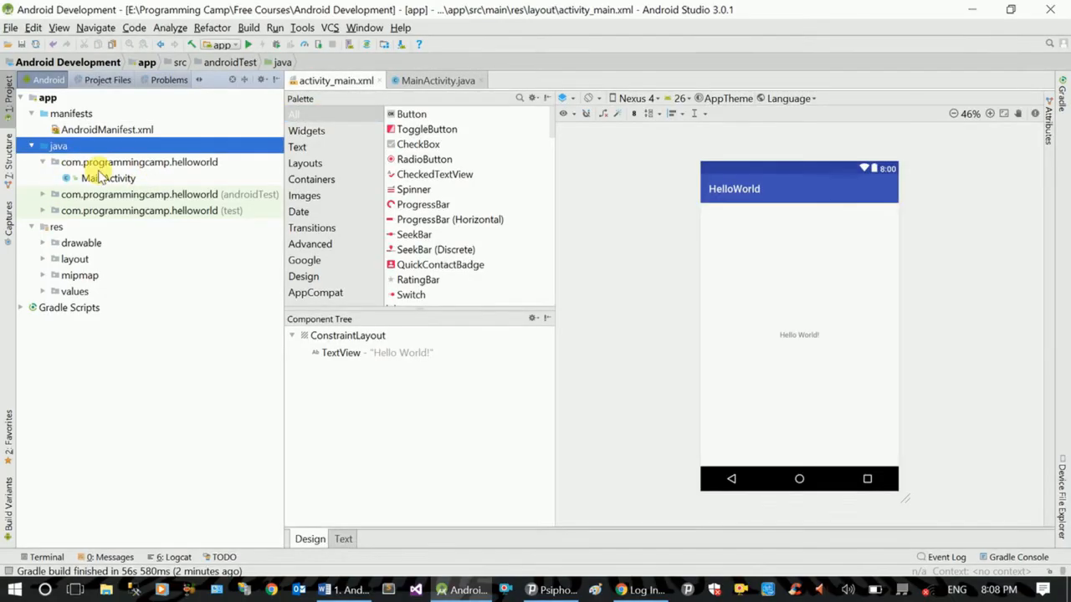
View MainActivity.java with its setContentView(R.layout.activity_main) call.
double_click(107, 177)
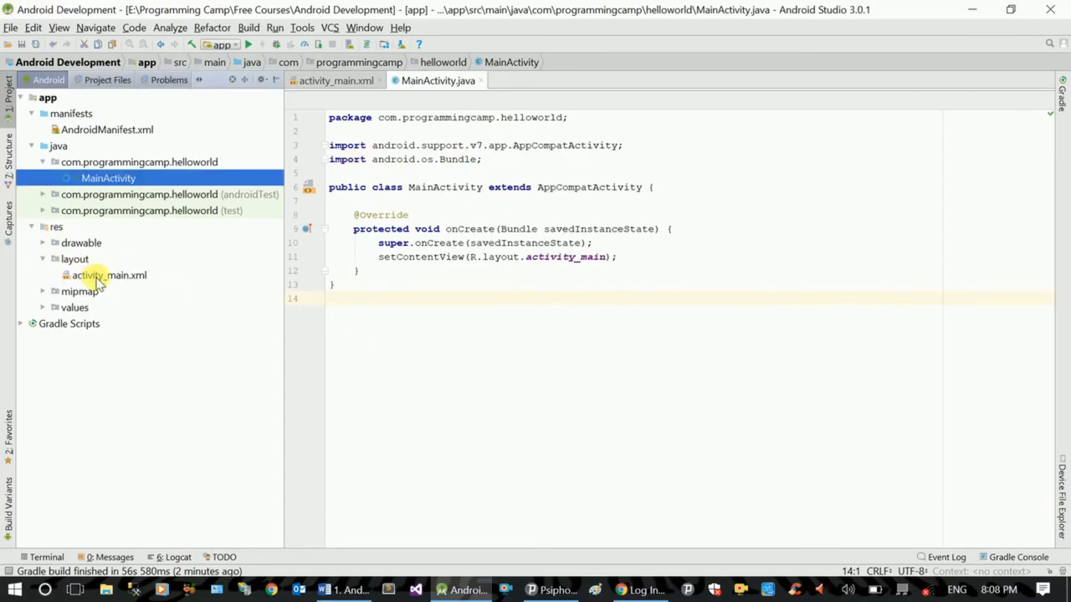
double_click(109, 276)
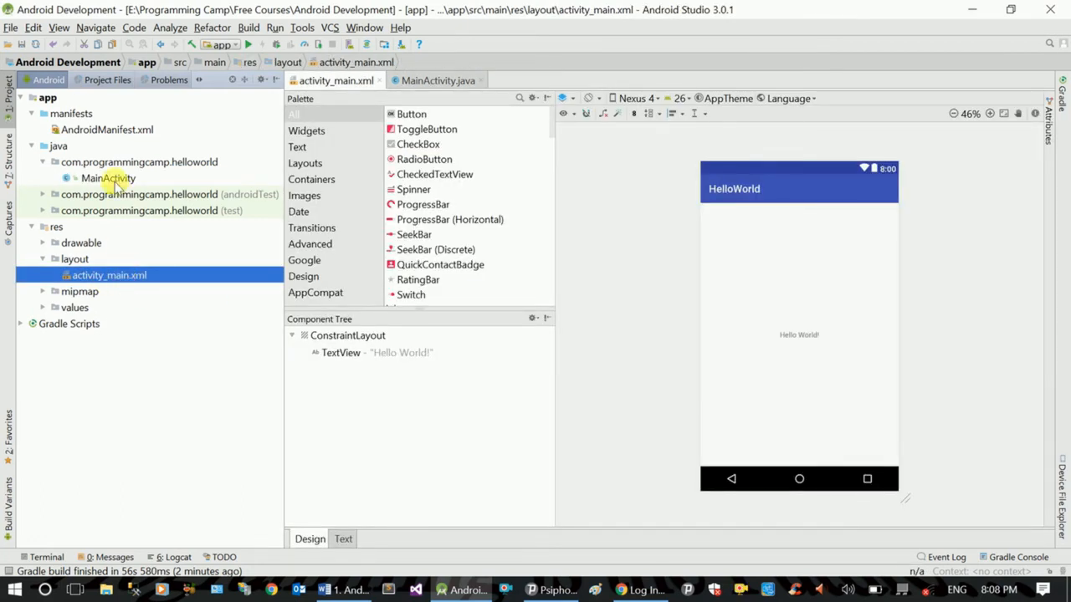
left_click(106, 177)
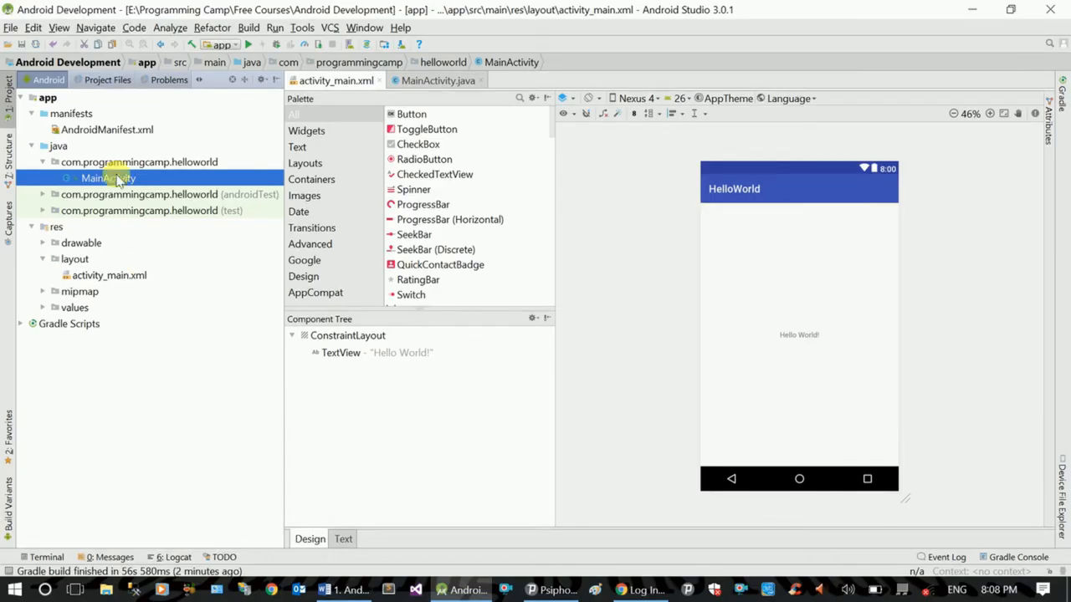
left_click(436, 81)
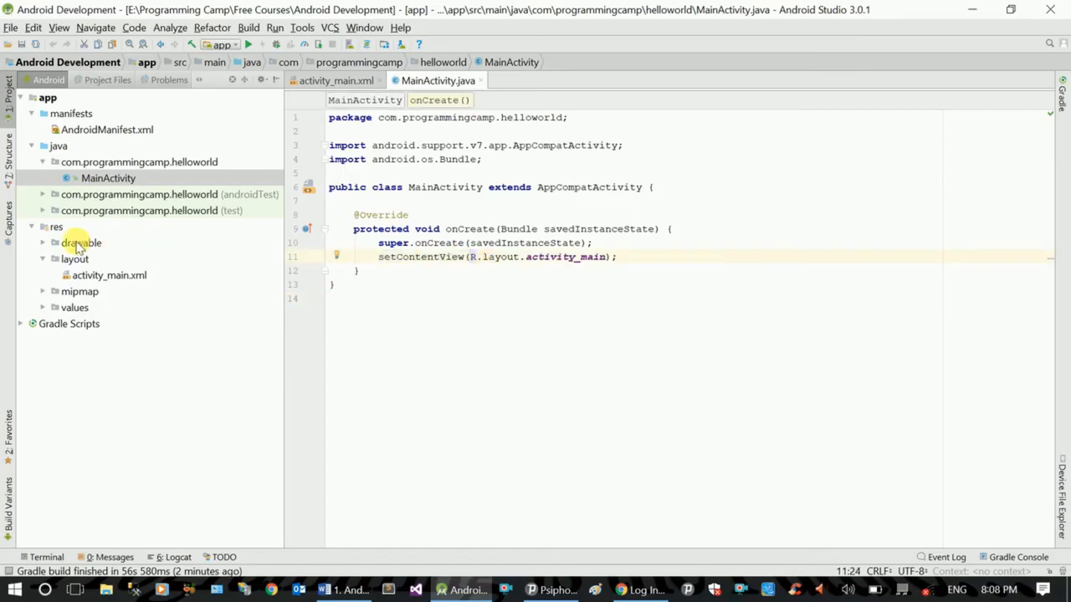
Locate activity_main.xml under res > layout and bring it up in Design view.
left_click(55, 227)
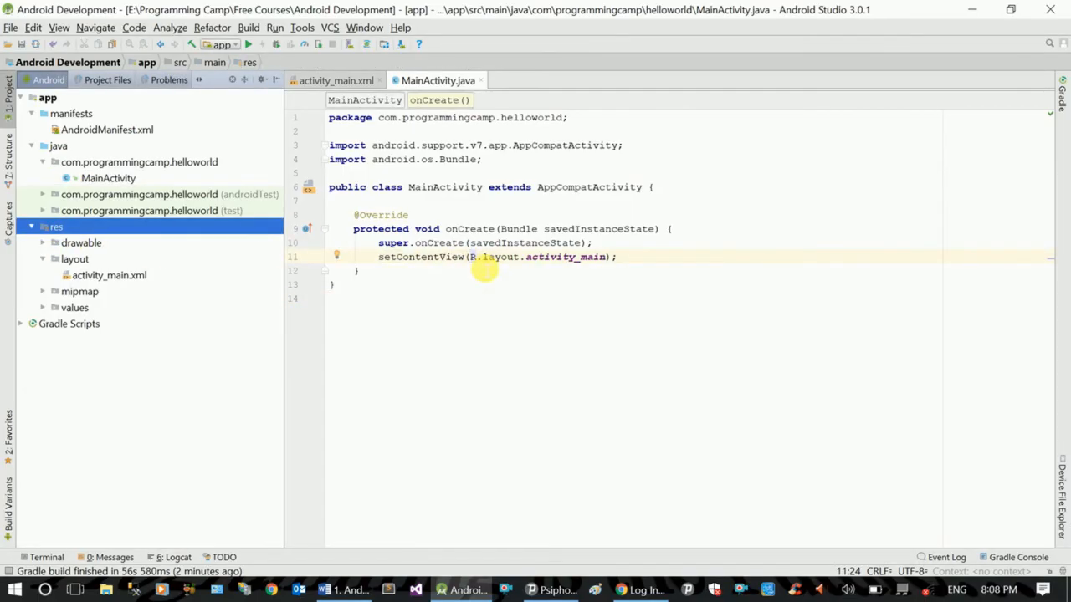
left_click(75, 258)
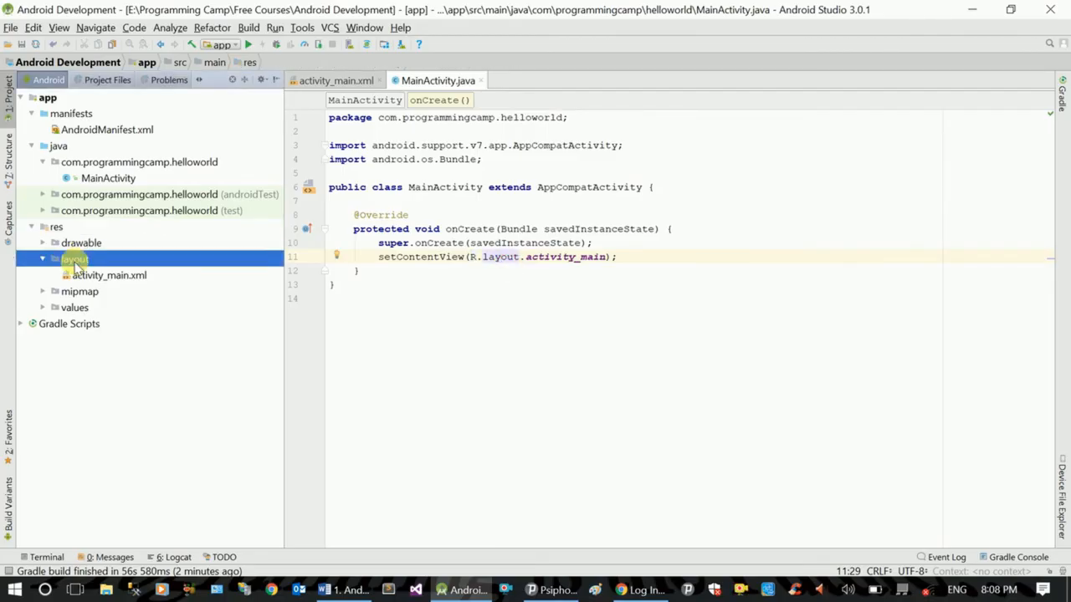
double_click(564, 257)
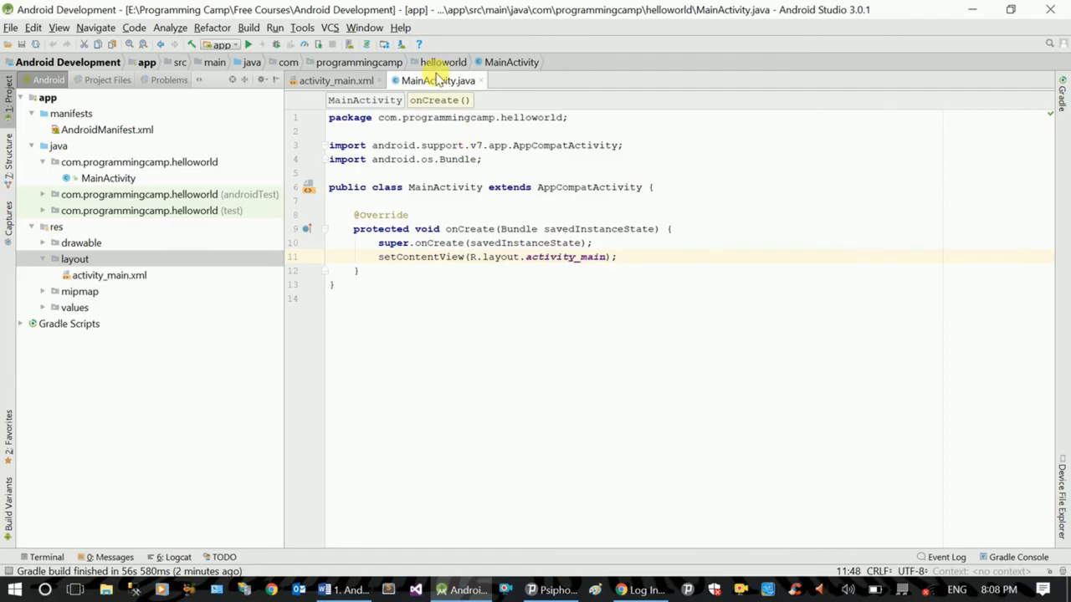
left_click(336, 80)
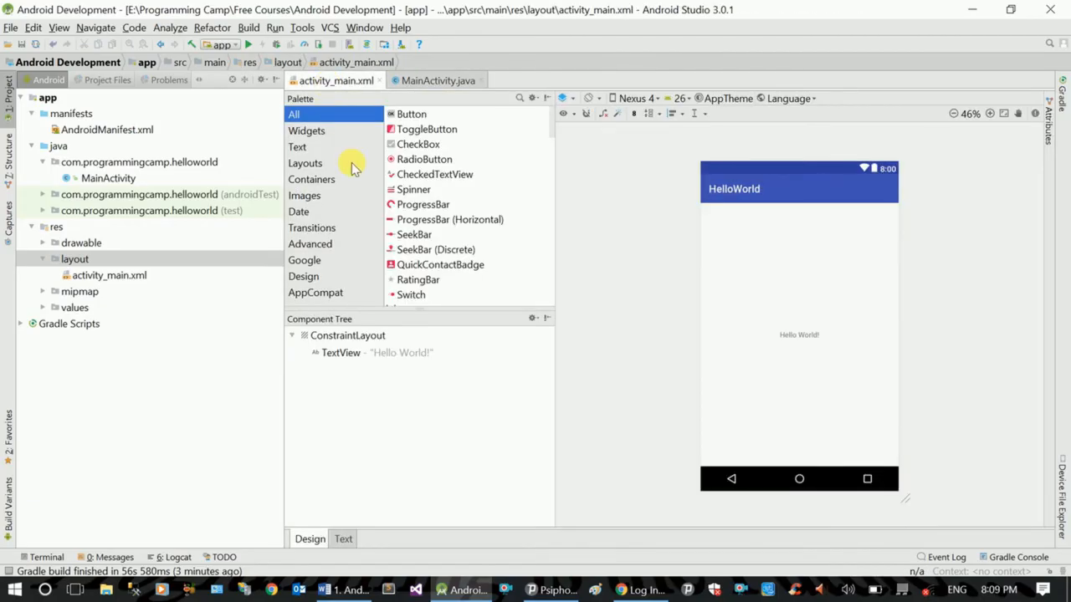
mouse_move(443, 437)
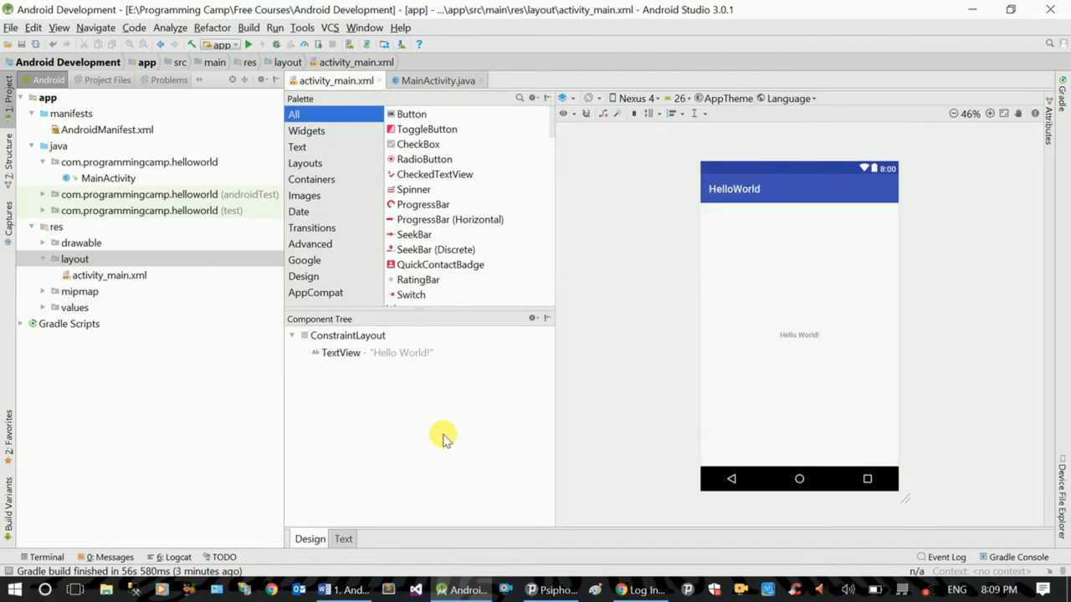
mouse_move(517, 410)
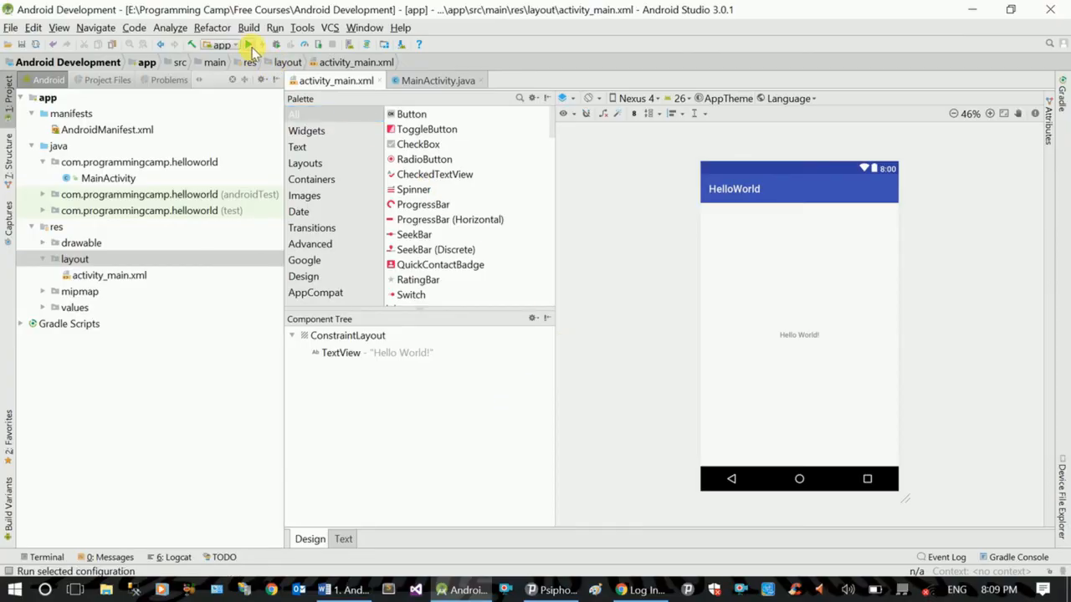
Run the app to bring up the Select Deployment Target dialog.
left_click(254, 44)
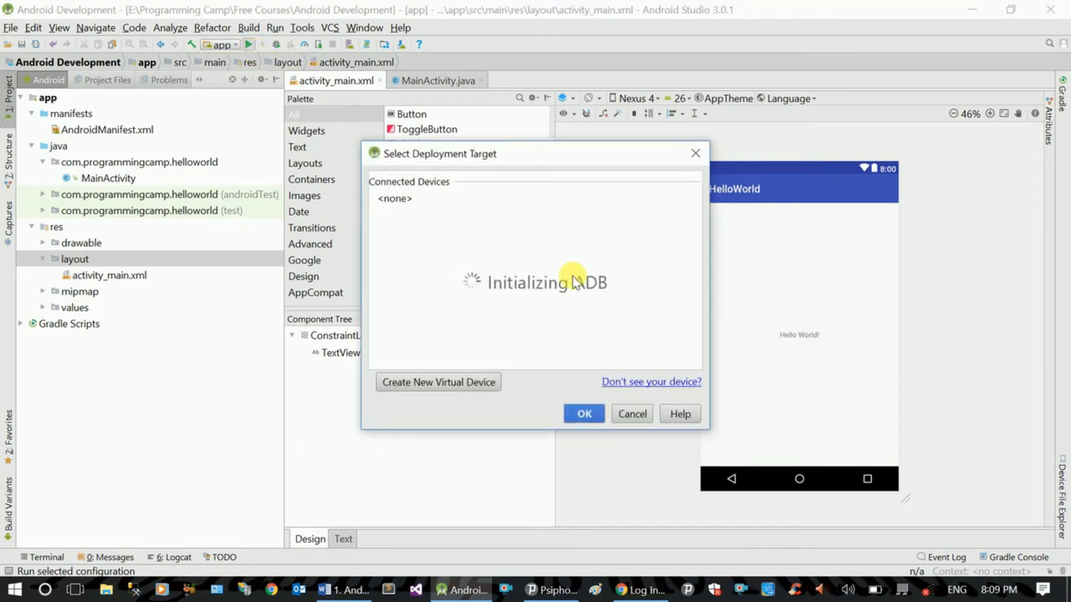
mouse_move(557, 319)
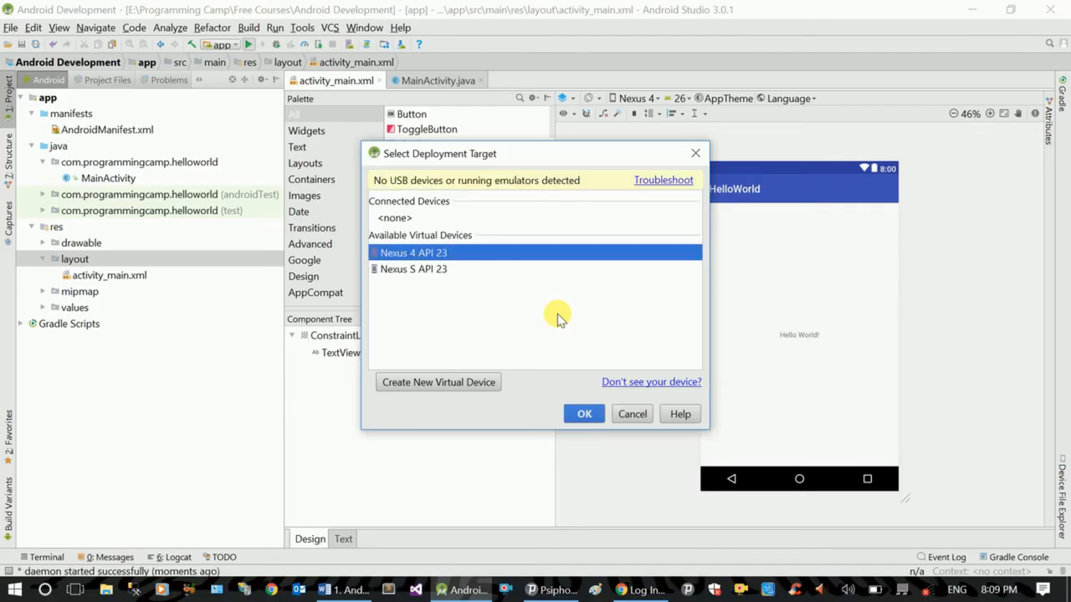
mouse_move(565, 335)
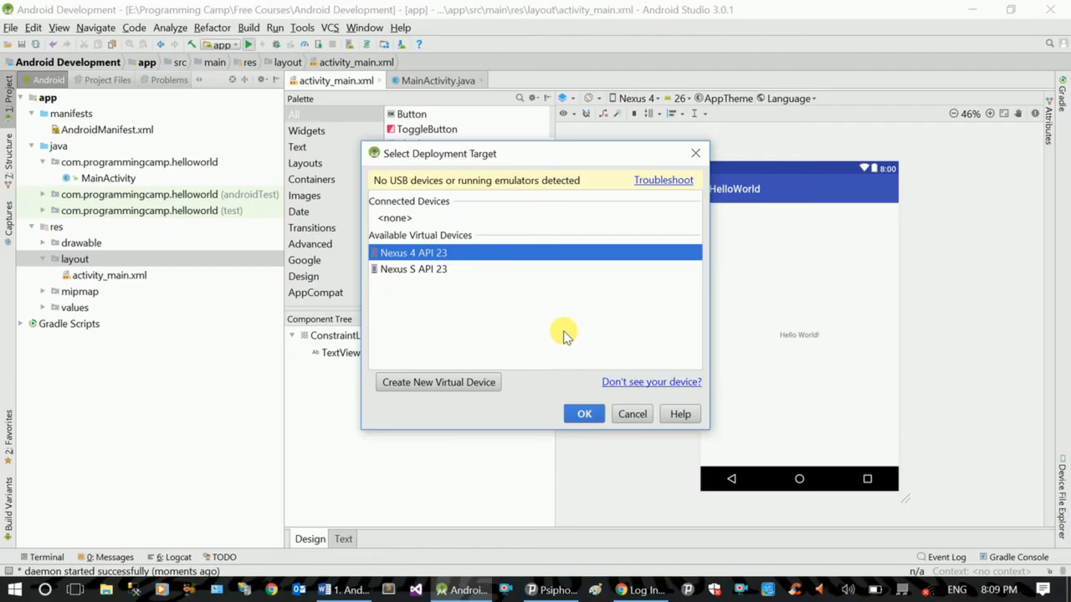
mouse_move(546, 295)
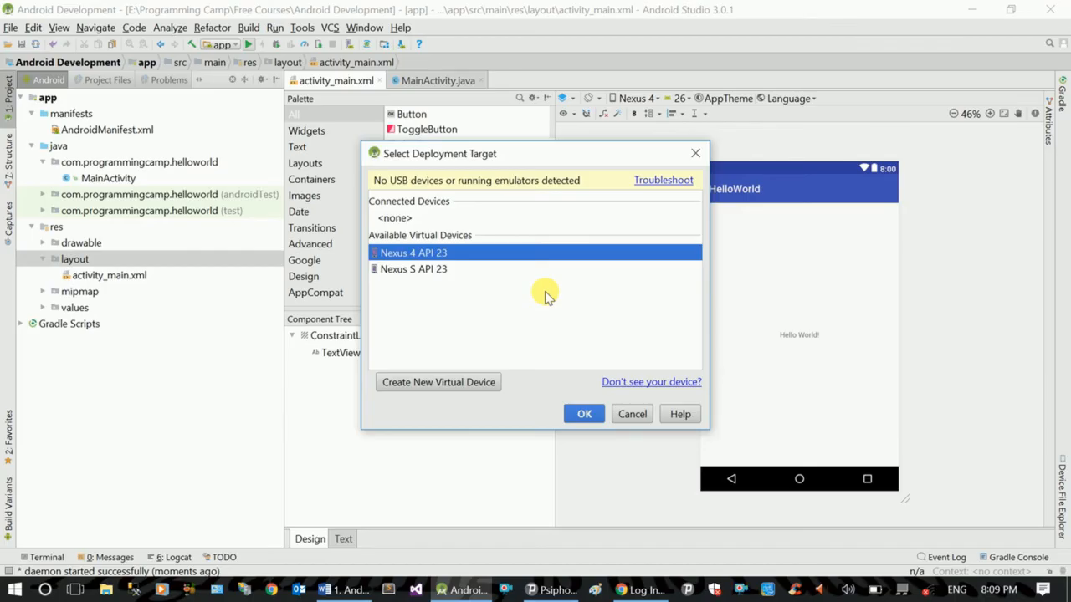
mouse_move(456, 382)
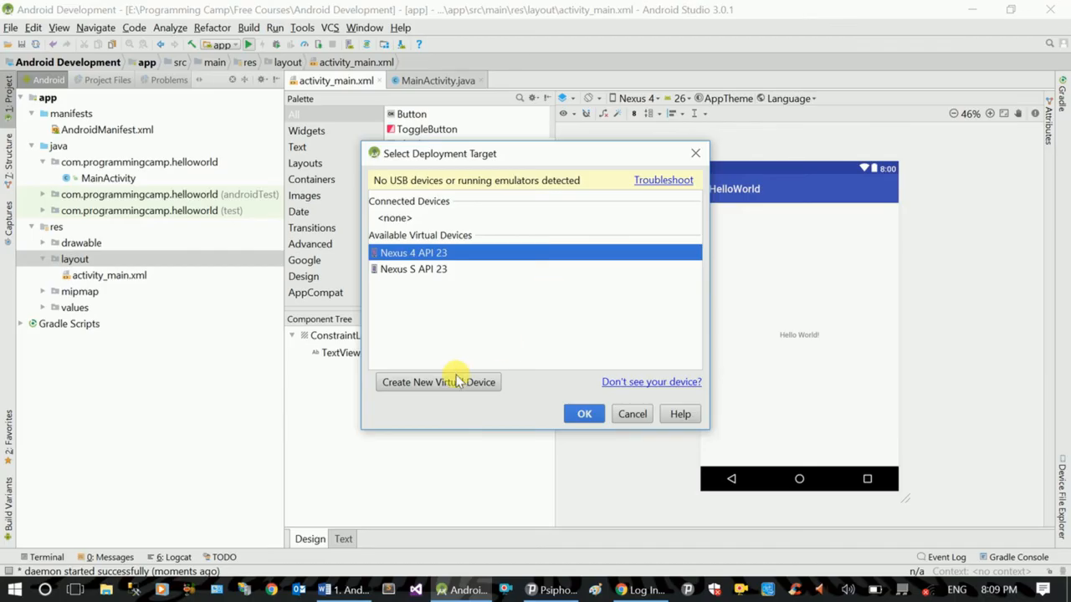
mouse_move(564, 296)
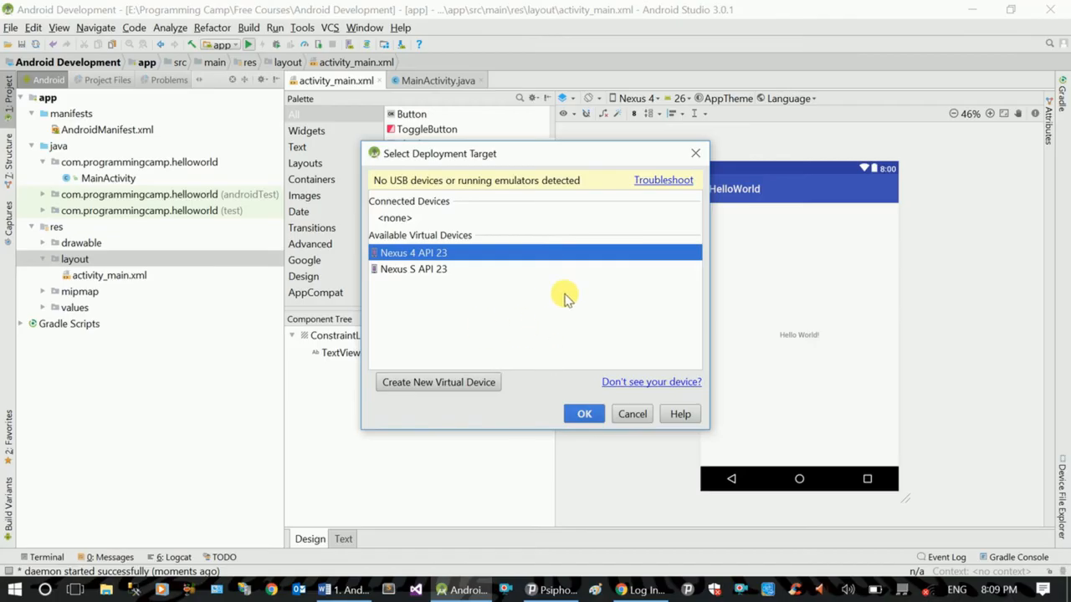
mouse_move(540, 314)
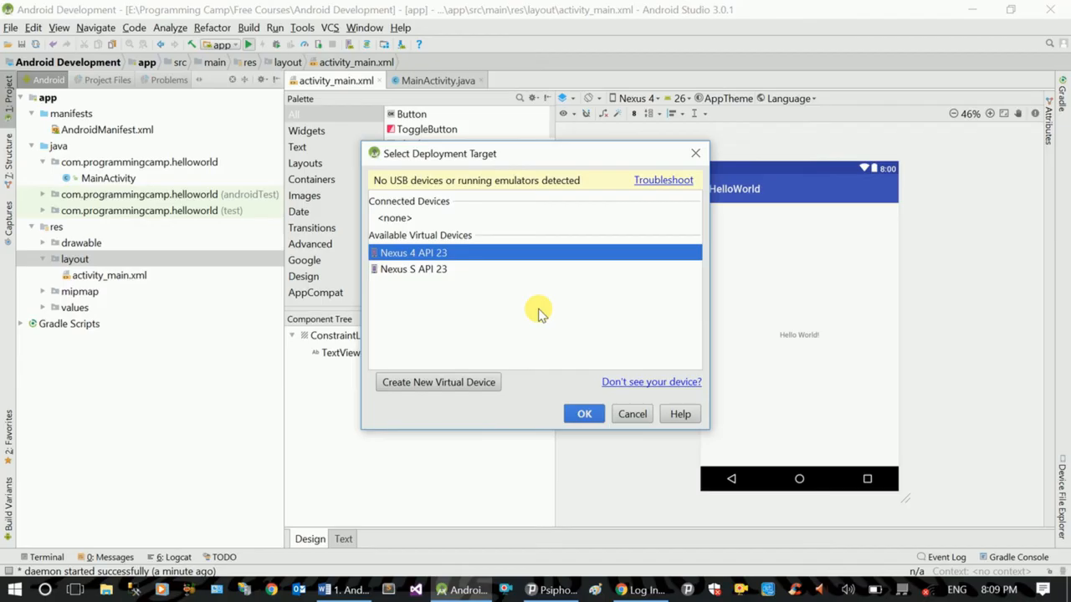
mouse_move(490, 304)
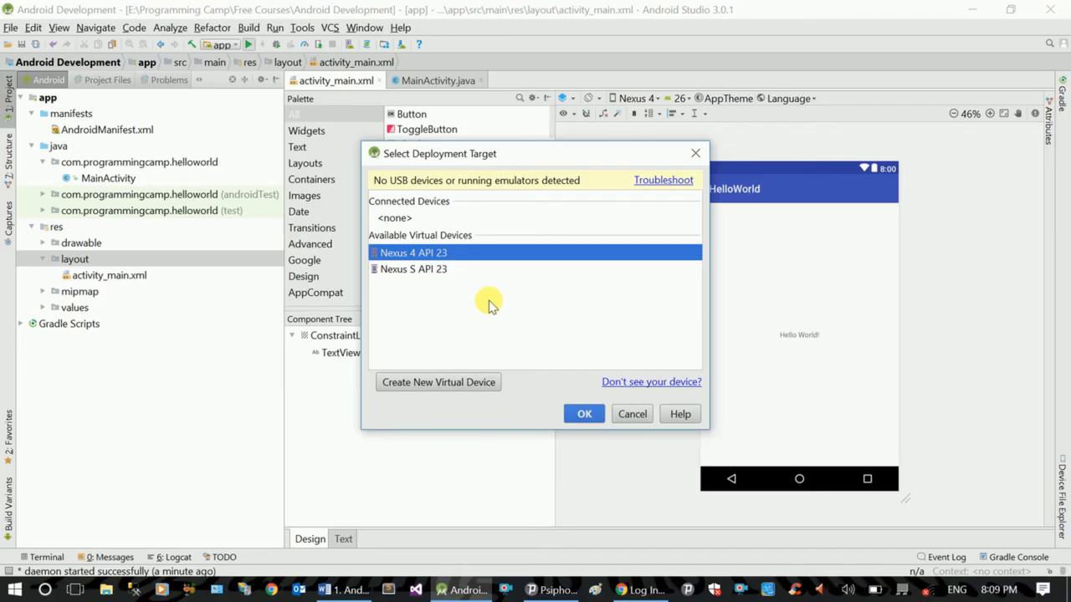
mouse_move(495, 258)
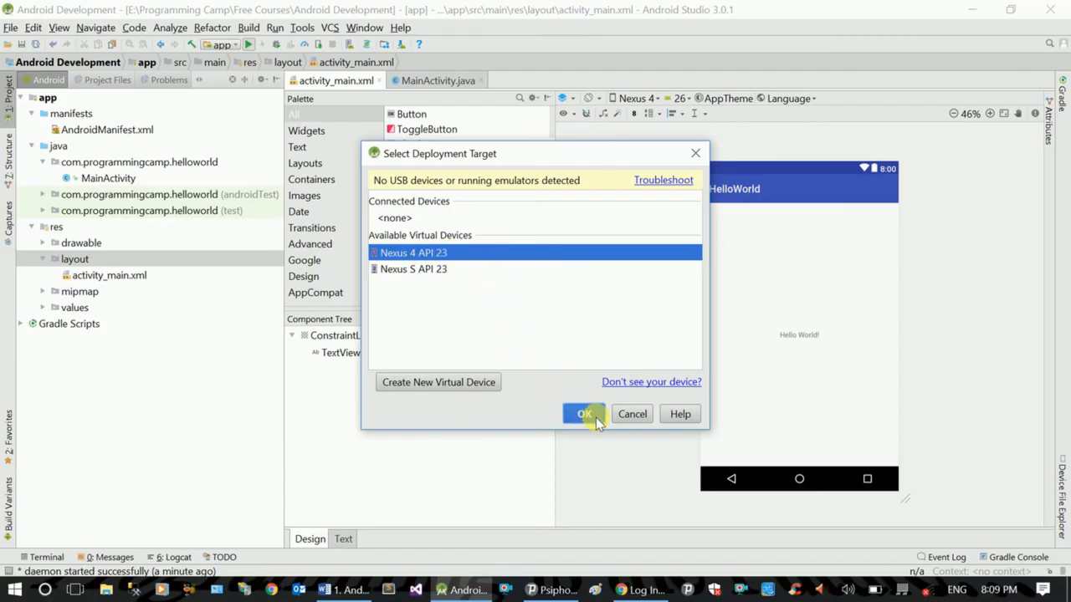
Confirm Nexus 4 API 23 as the deployment target and let the emulator boot.
left_click(584, 414)
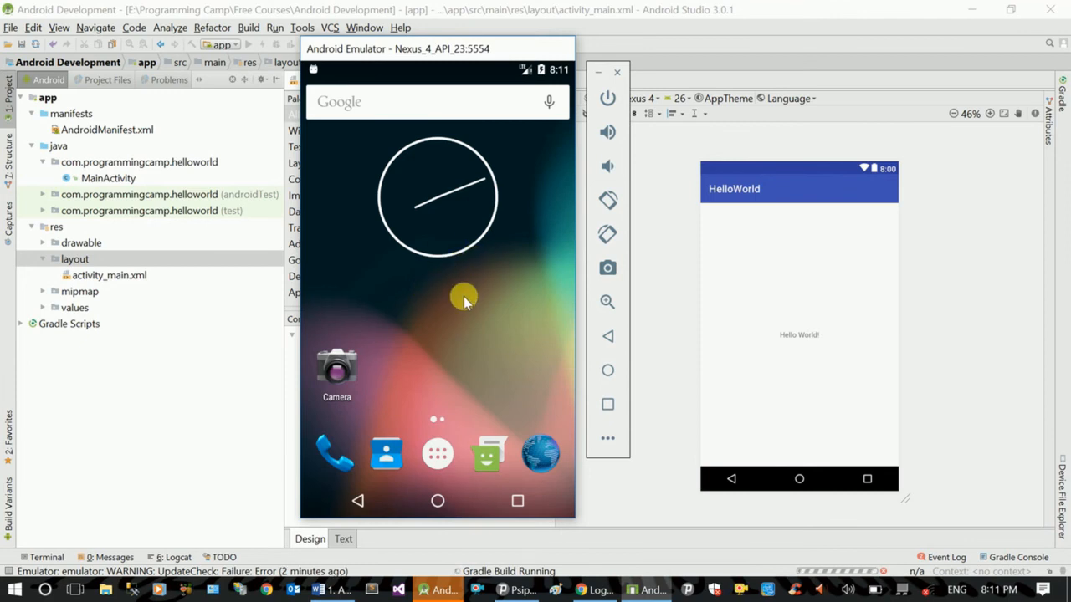
mouse_move(406, 331)
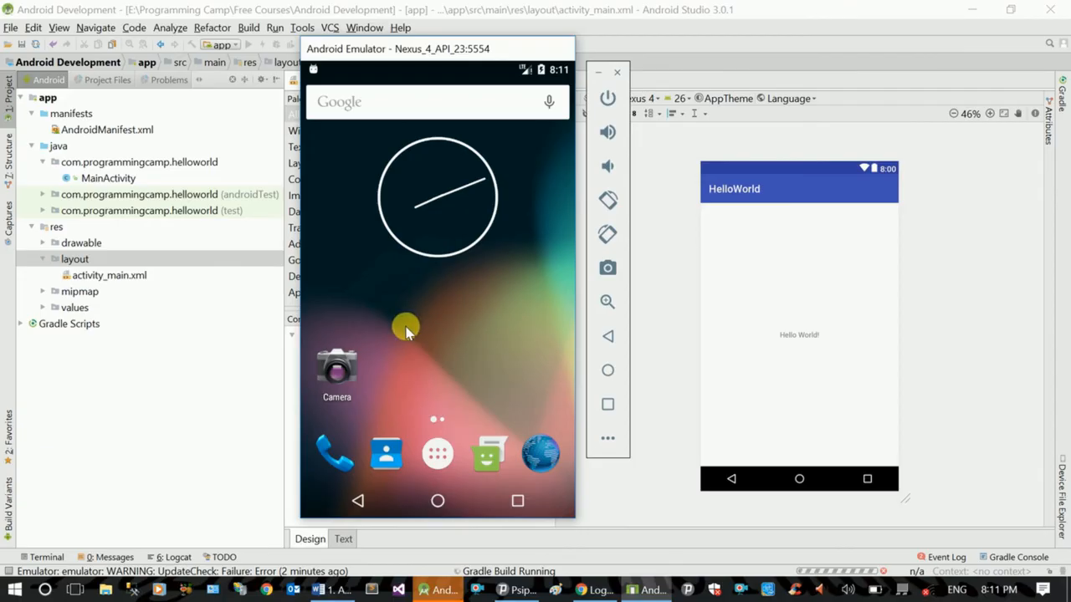
mouse_move(454, 326)
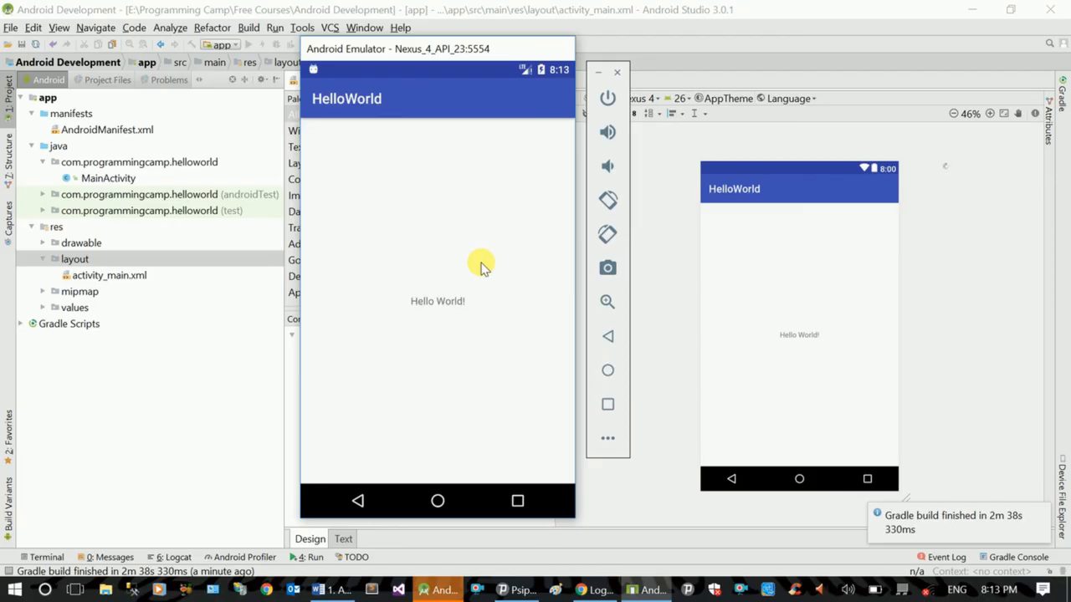
mouse_move(443, 51)
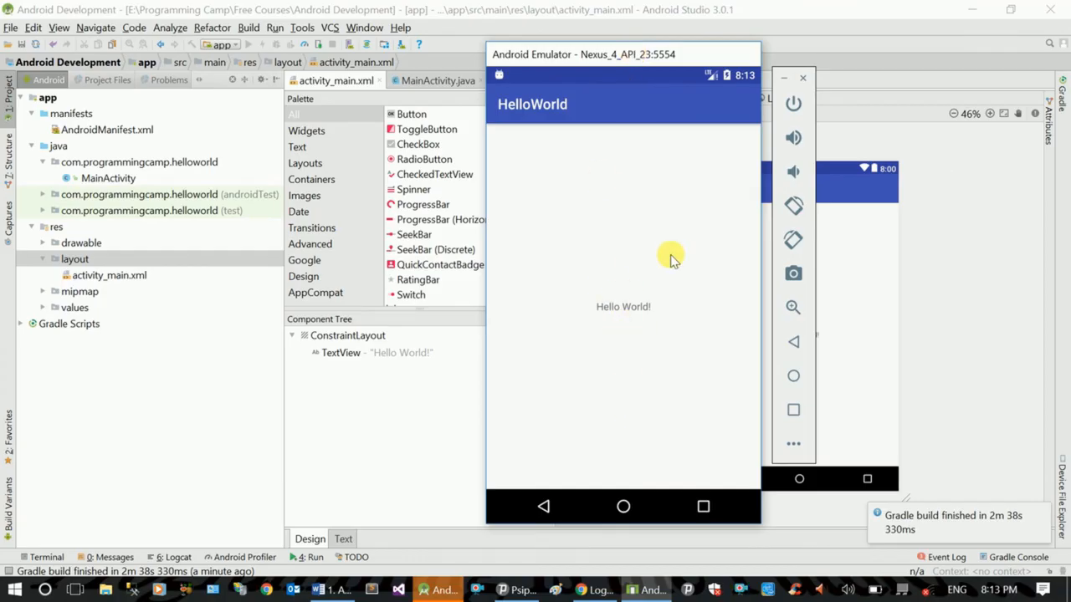
mouse_move(609, 345)
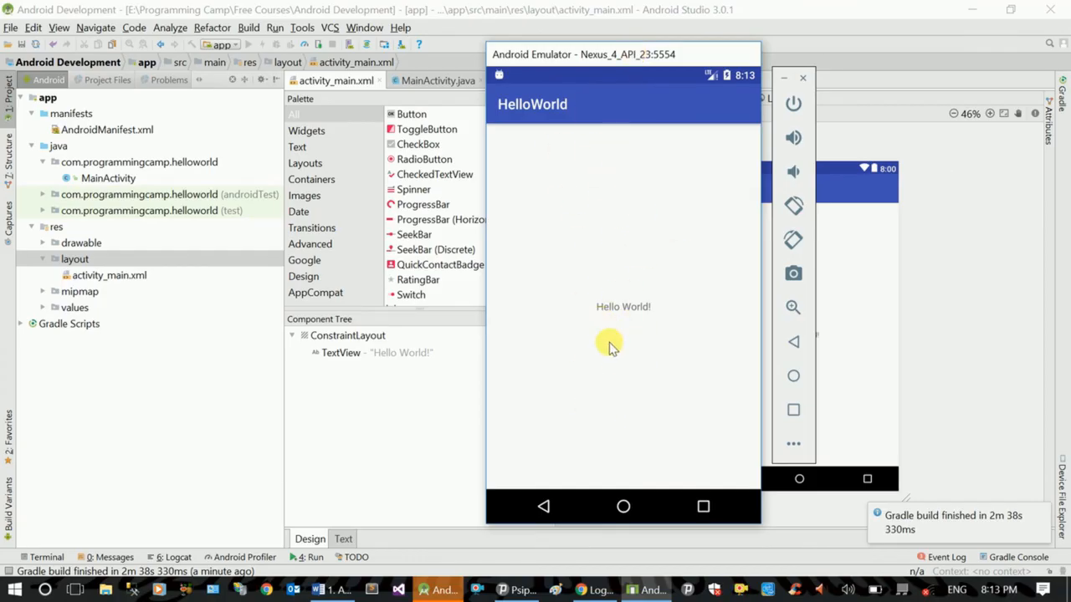
mouse_move(649, 378)
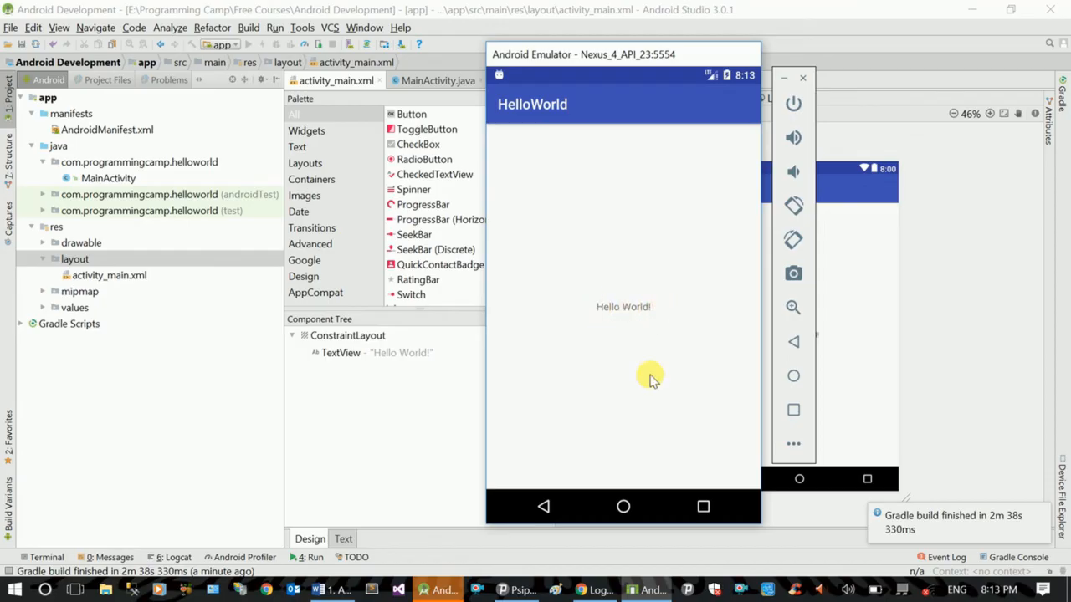
Launch HelloWorld from the emulator's app drawer so it shows 'Hello World!'.
left_click(622, 506)
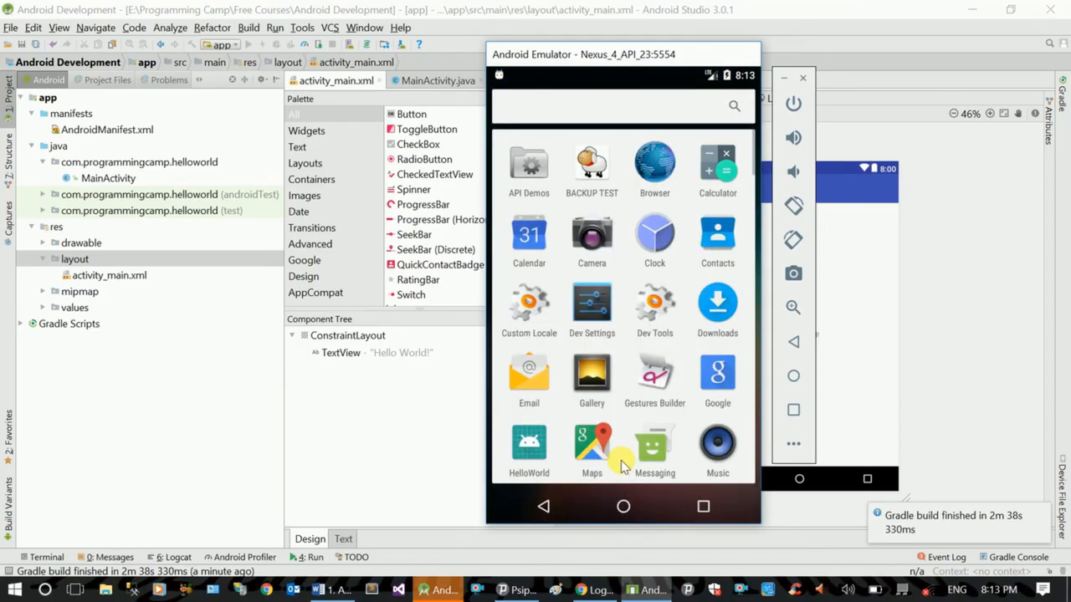
scroll("down", 3)
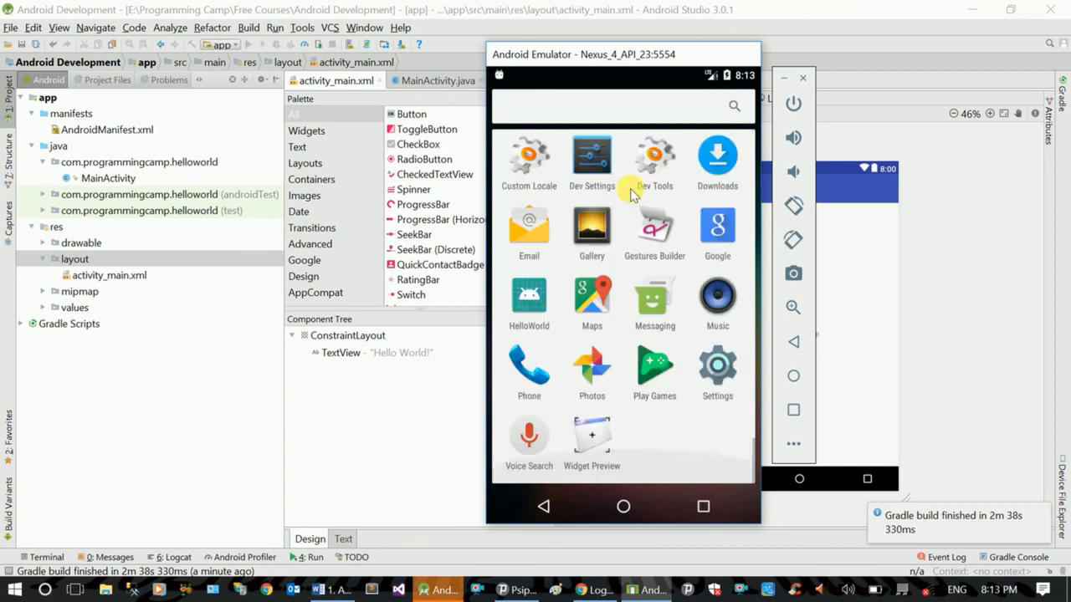
scroll("down", 3)
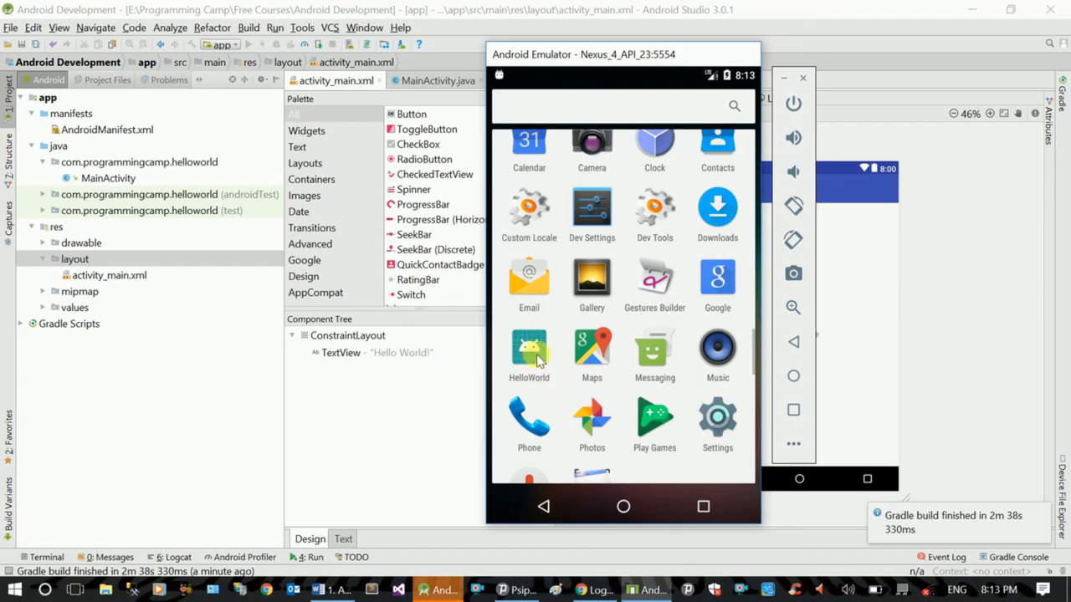
left_click(529, 350)
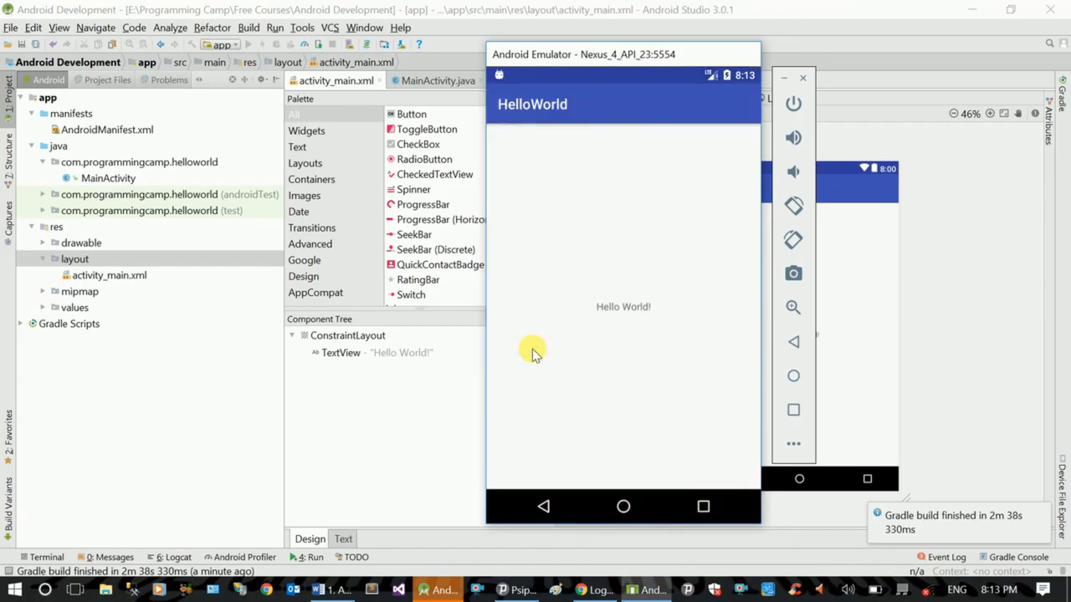
mouse_move(565, 310)
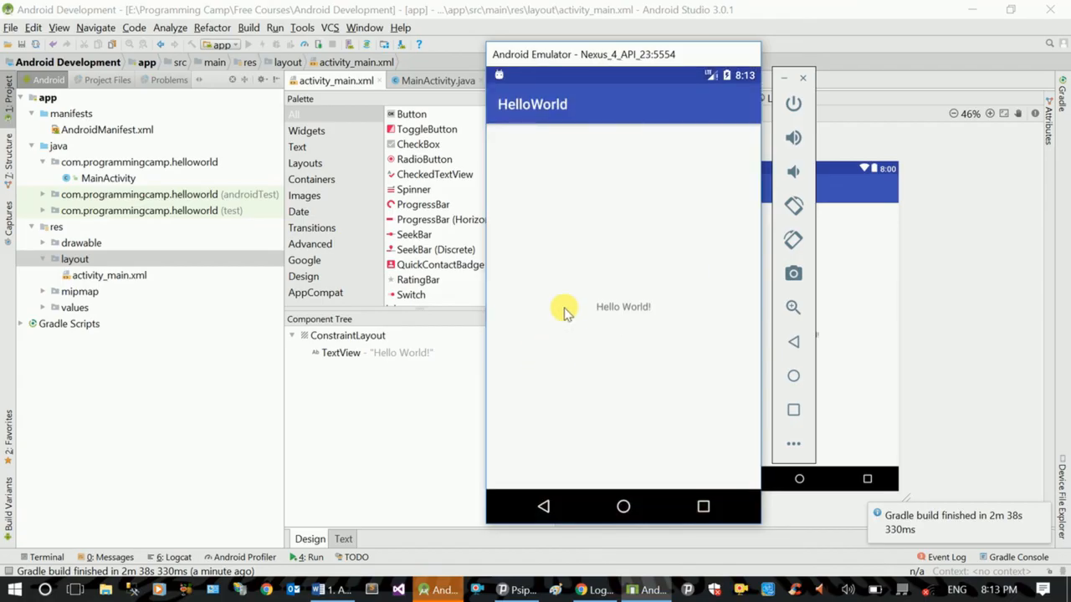
mouse_move(626, 322)
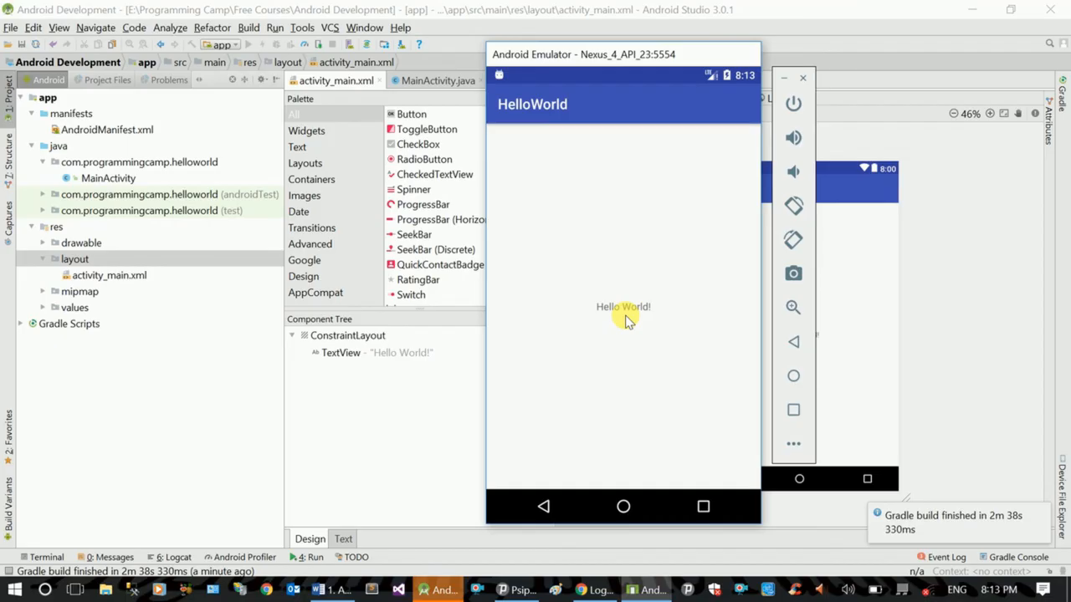
mouse_move(629, 327)
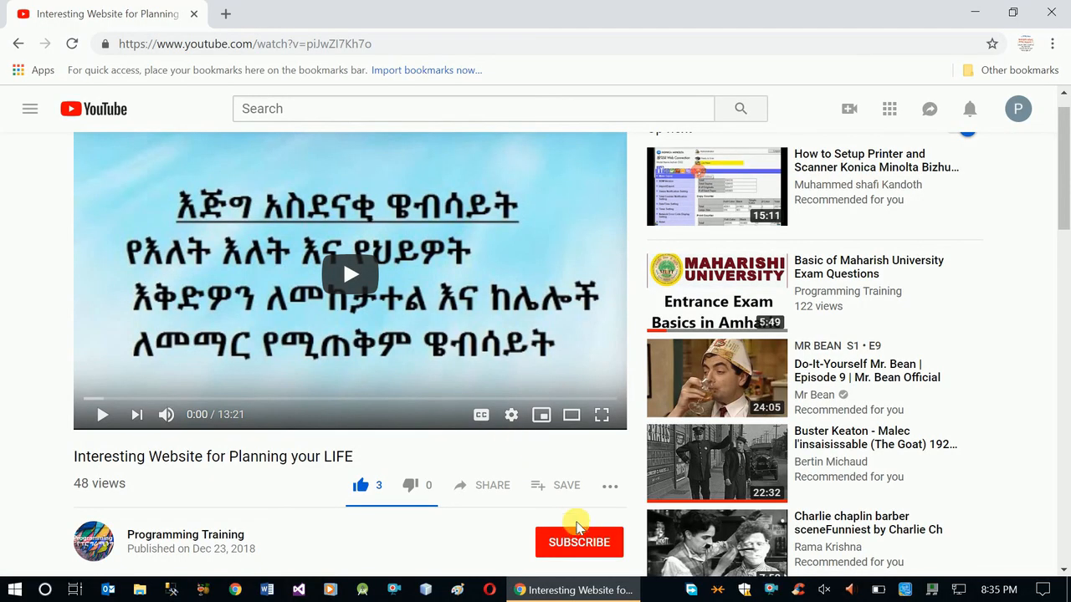
Subscribe to the Programming Training YouTube channel.
left_click(579, 542)
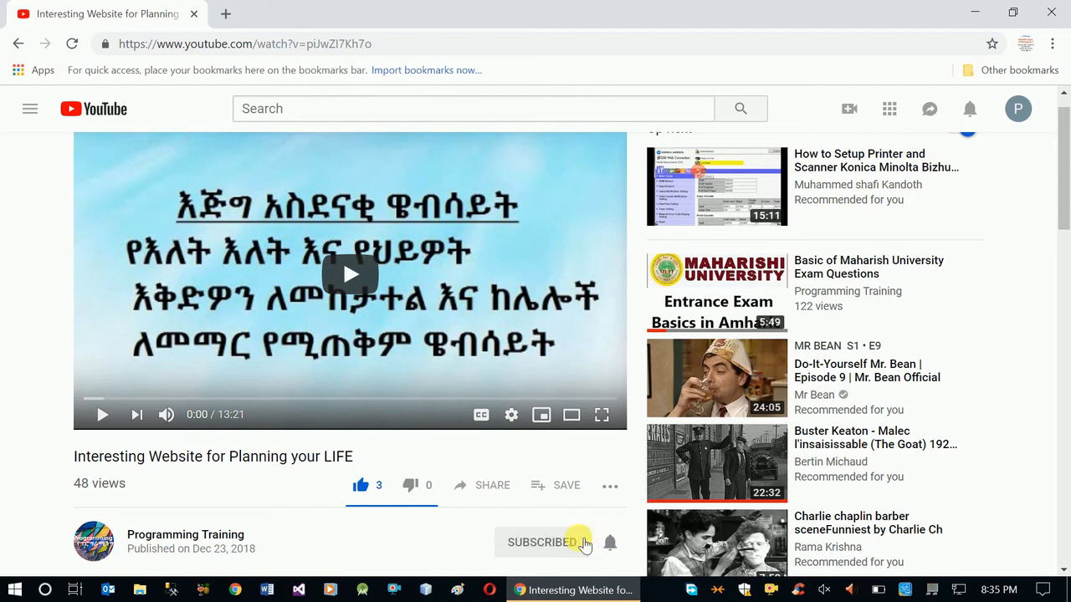